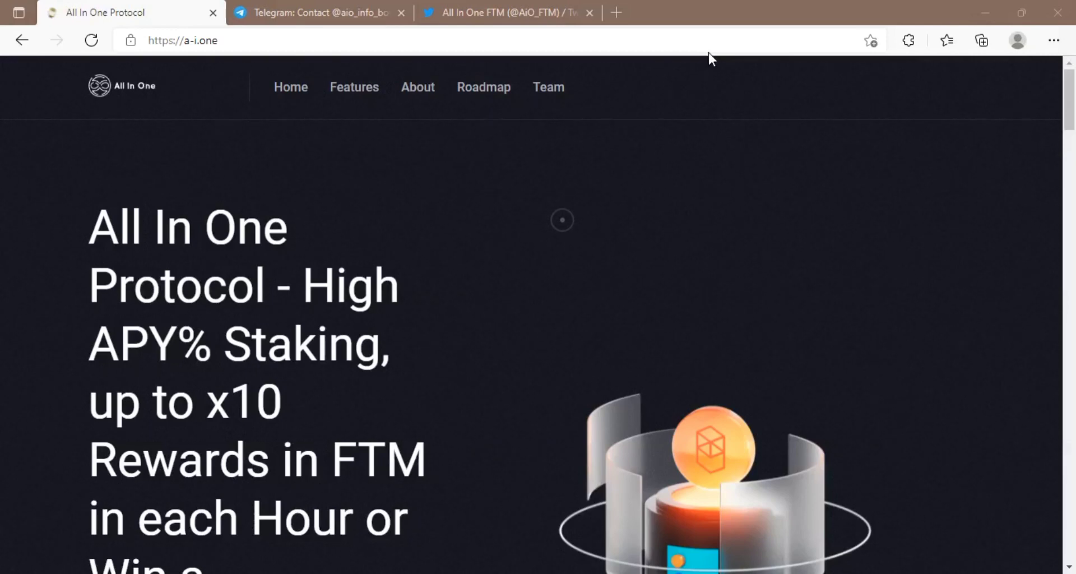
{"action": "mouse_move", "coordinate": [572, 244]}
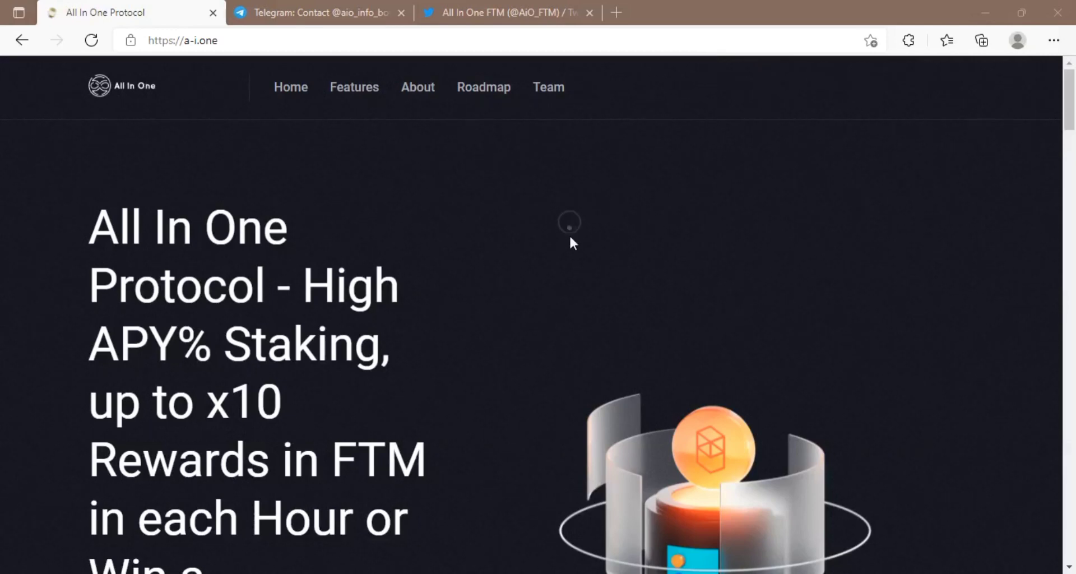
{"action": "mouse_move", "coordinate": [504, 265]}
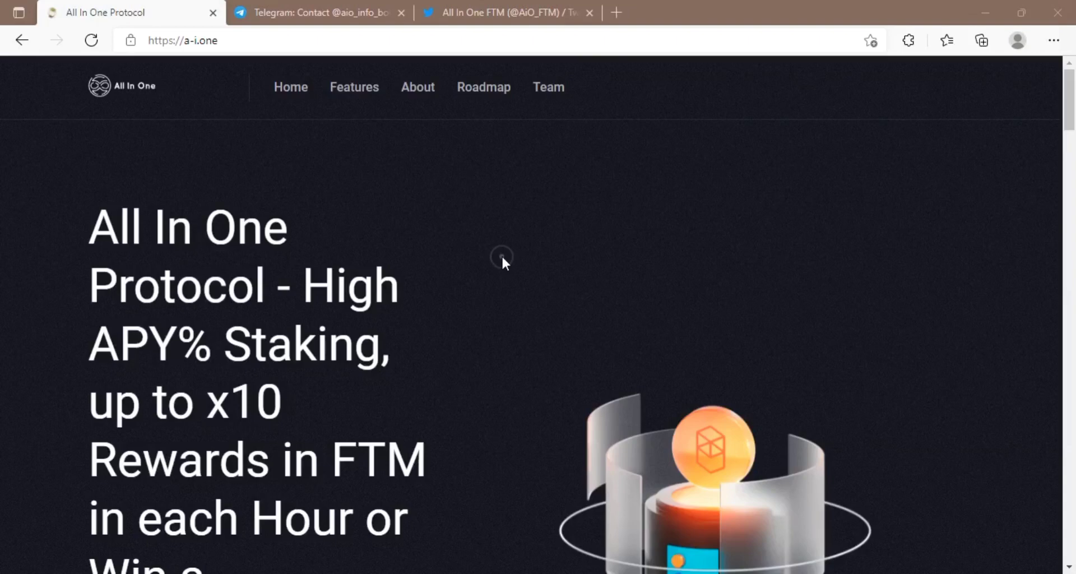
Step: Scroll down and back up through the hero headline area several times
{"action": "scroll", "scroll_direction": "down", "scroll_amount": 3}
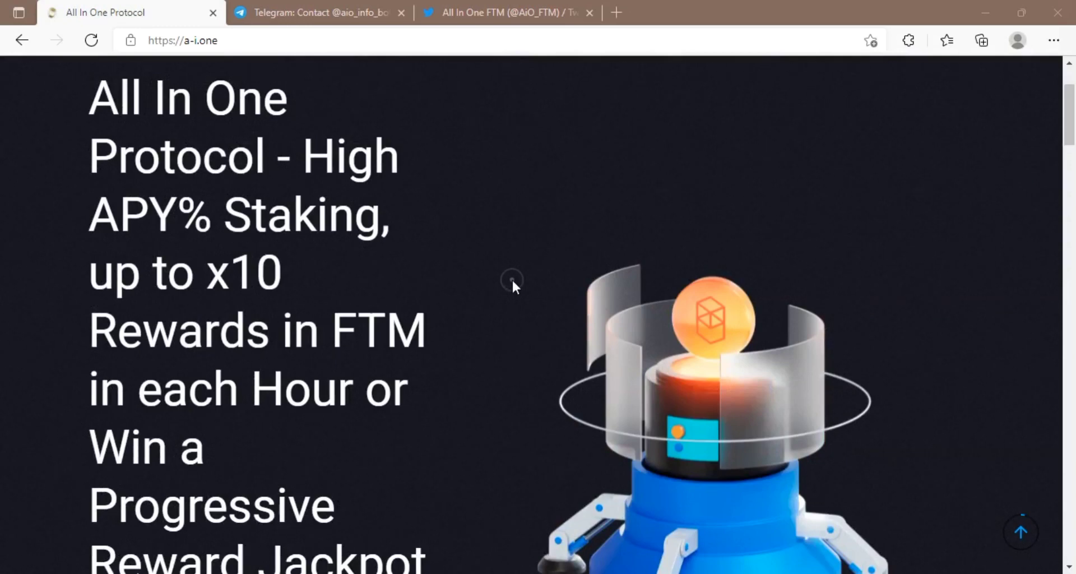
{"action": "scroll", "scroll_direction": "down", "scroll_amount": 3}
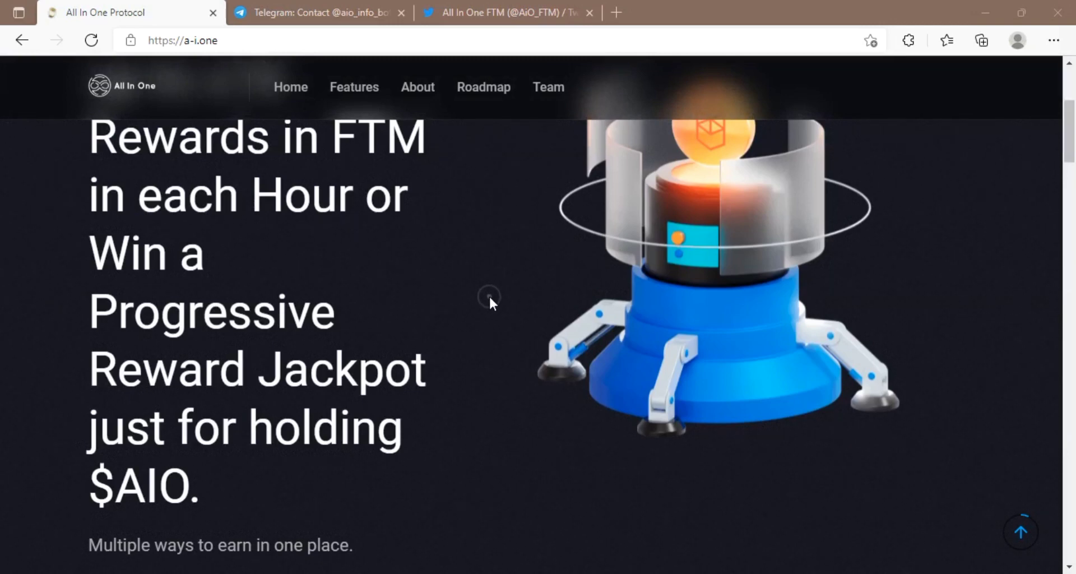
{"action": "scroll", "scroll_direction": "down", "scroll_amount": 3}
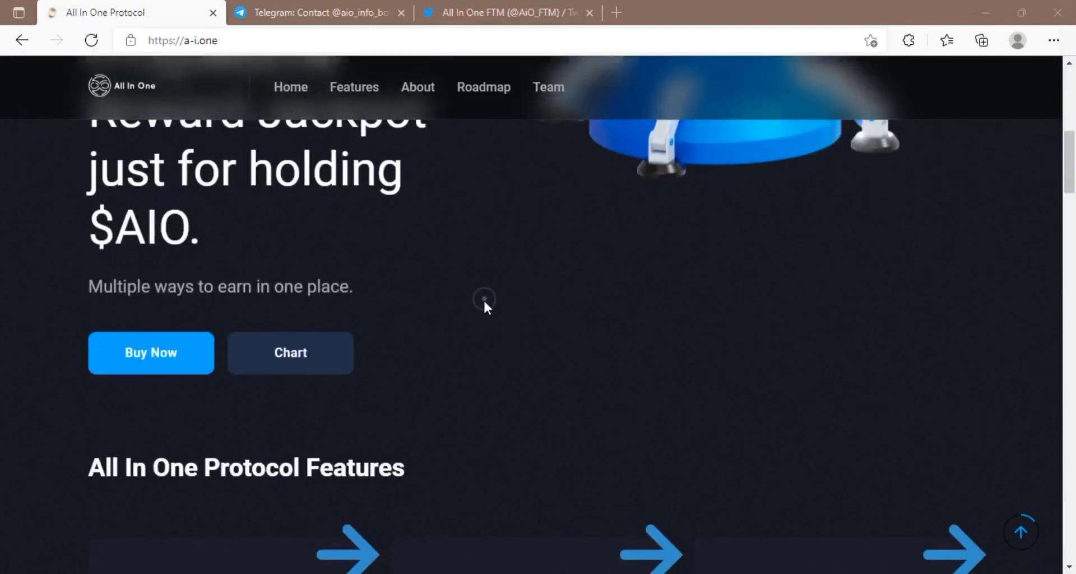
{"action": "scroll", "scroll_direction": "down", "scroll_amount": 3}
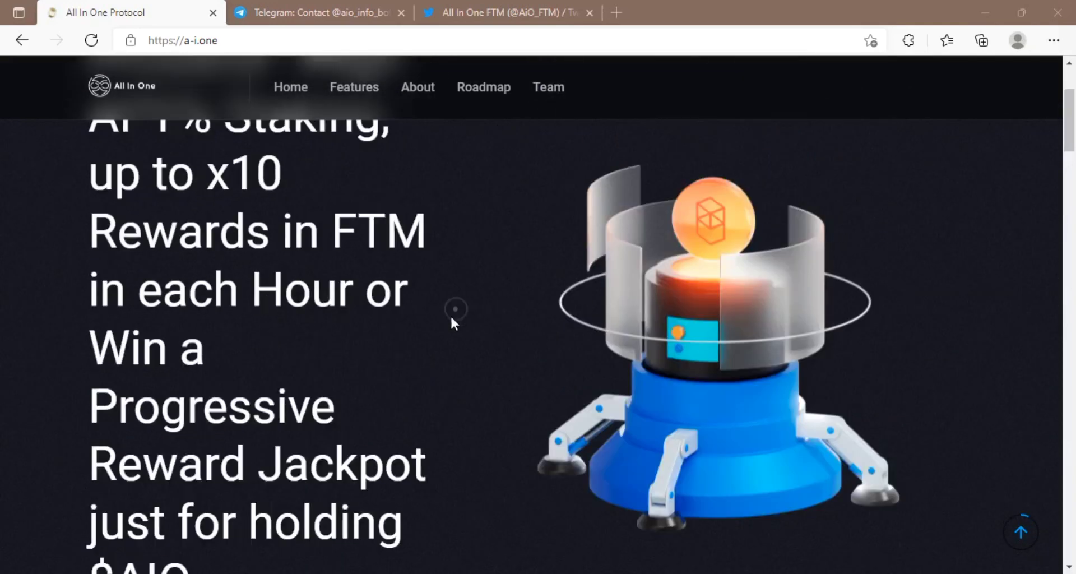
{"action": "scroll", "scroll_direction": "up", "scroll_amount": 3}
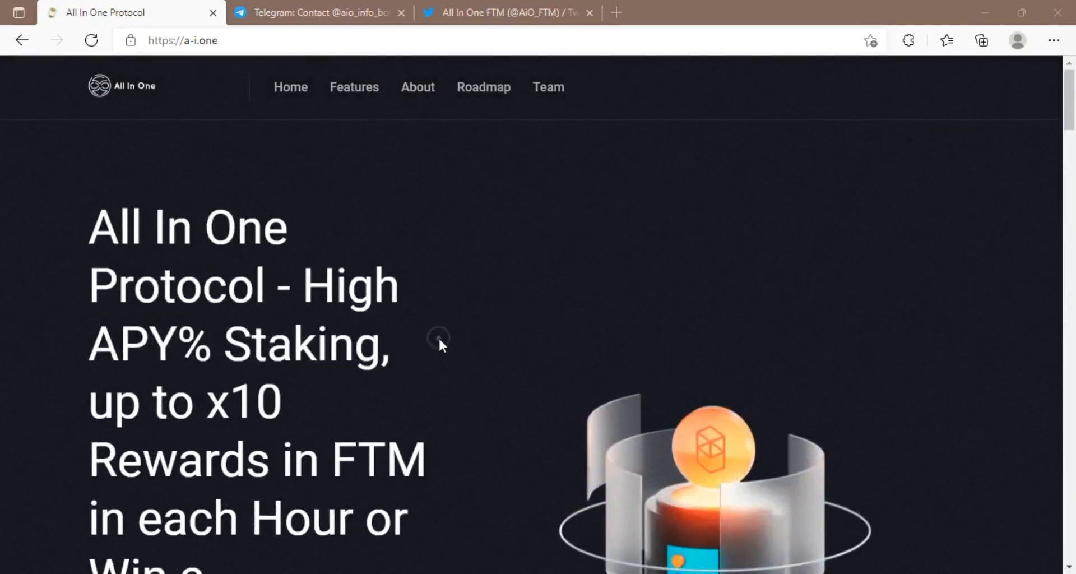
{"action": "scroll", "scroll_direction": "down", "scroll_amount": 3}
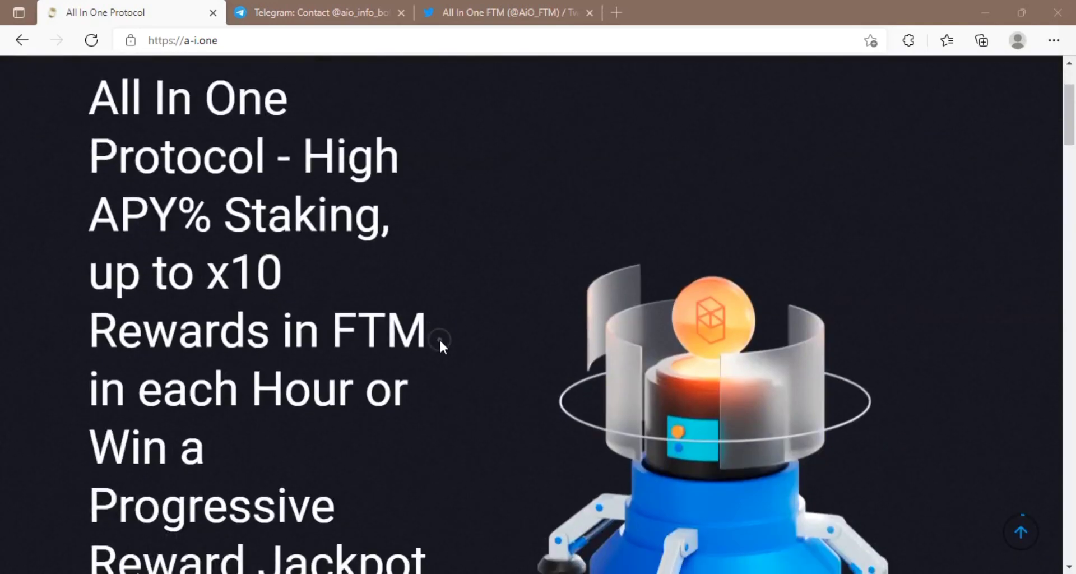
{"action": "scroll", "scroll_direction": "down", "scroll_amount": 3}
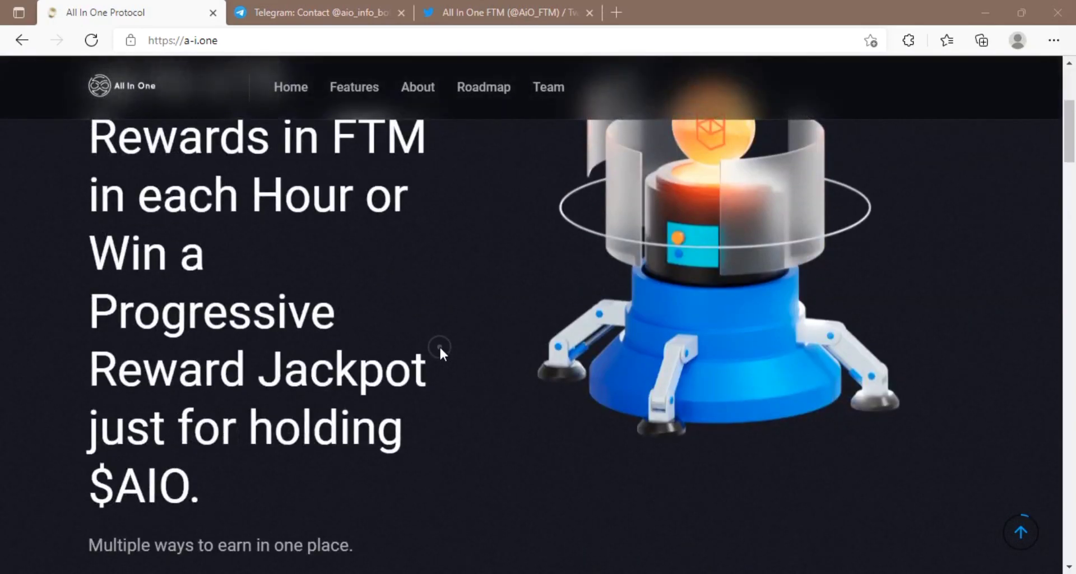
{"action": "scroll", "scroll_direction": "down", "scroll_amount": 3}
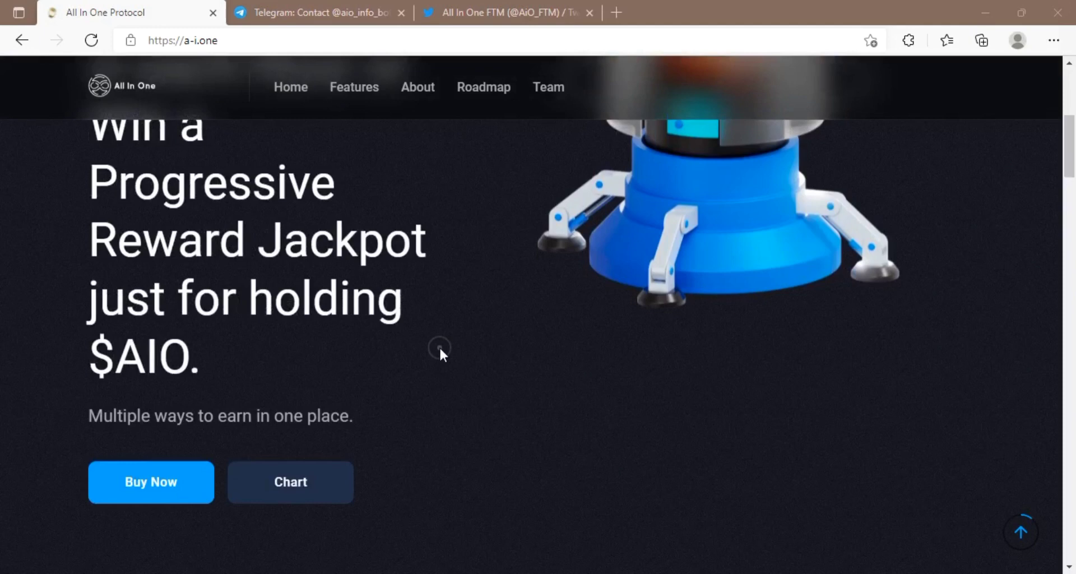
{"action": "scroll", "scroll_direction": "down", "scroll_amount": 3}
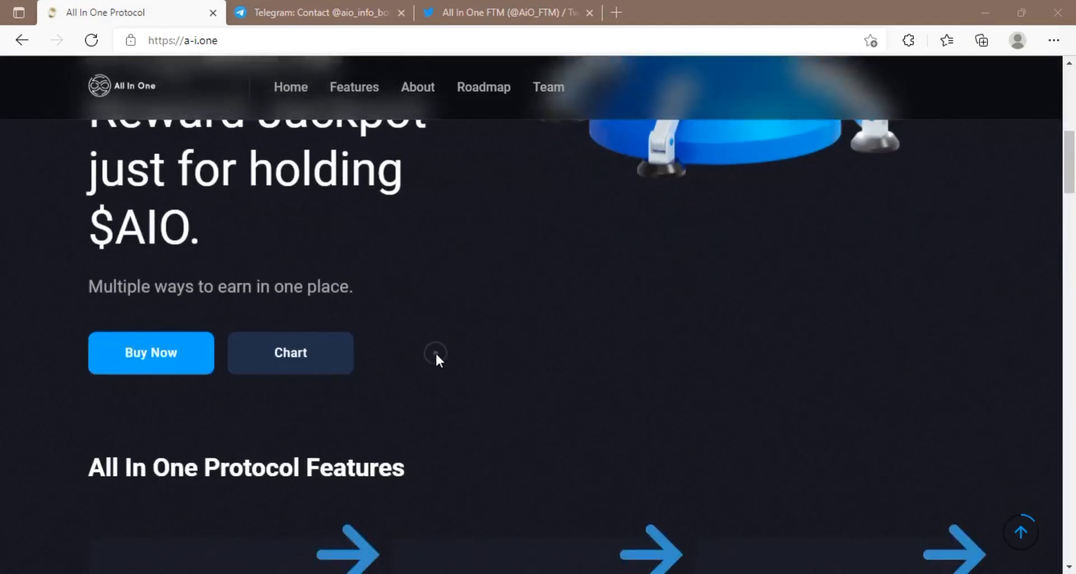
{"action": "scroll", "scroll_direction": "down", "scroll_amount": 3}
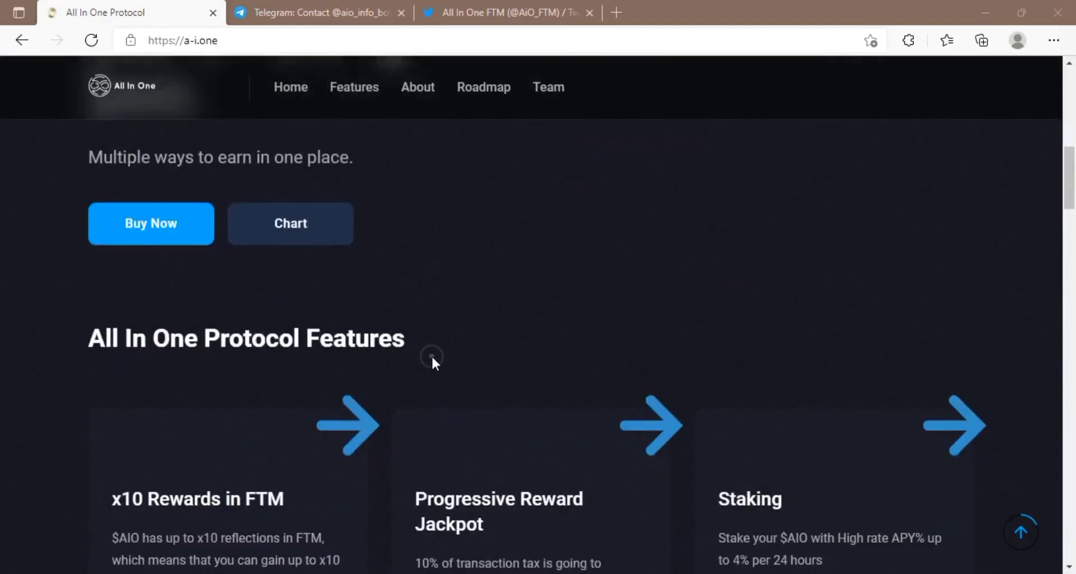
{"action": "scroll", "scroll_direction": "up", "scroll_amount": 3}
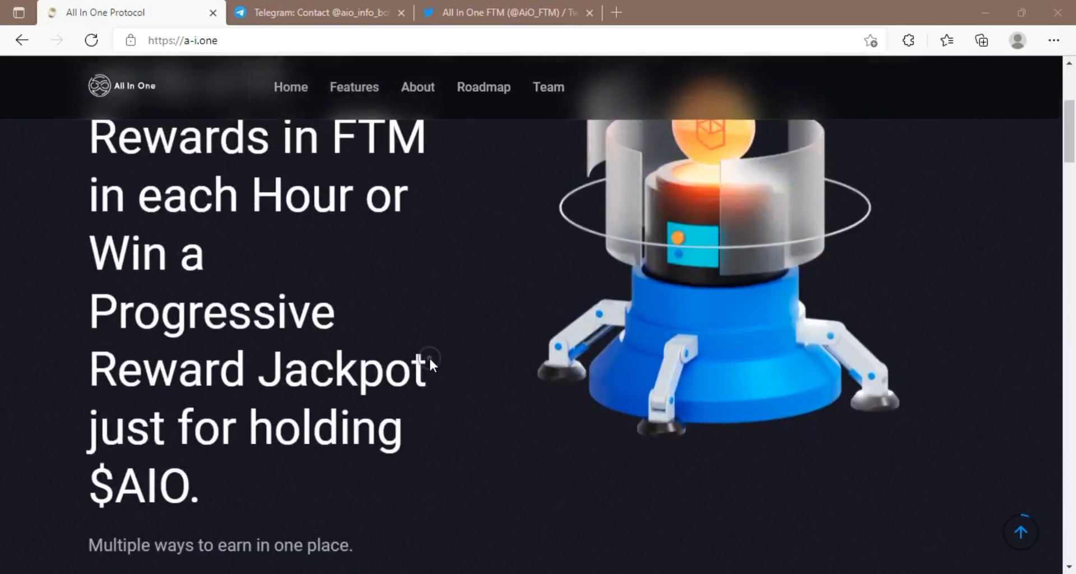
Step: Scroll down to the Features section with x10 FTM rewards, jackpot and staking cards
{"action": "scroll", "scroll_direction": "down", "scroll_amount": 3}
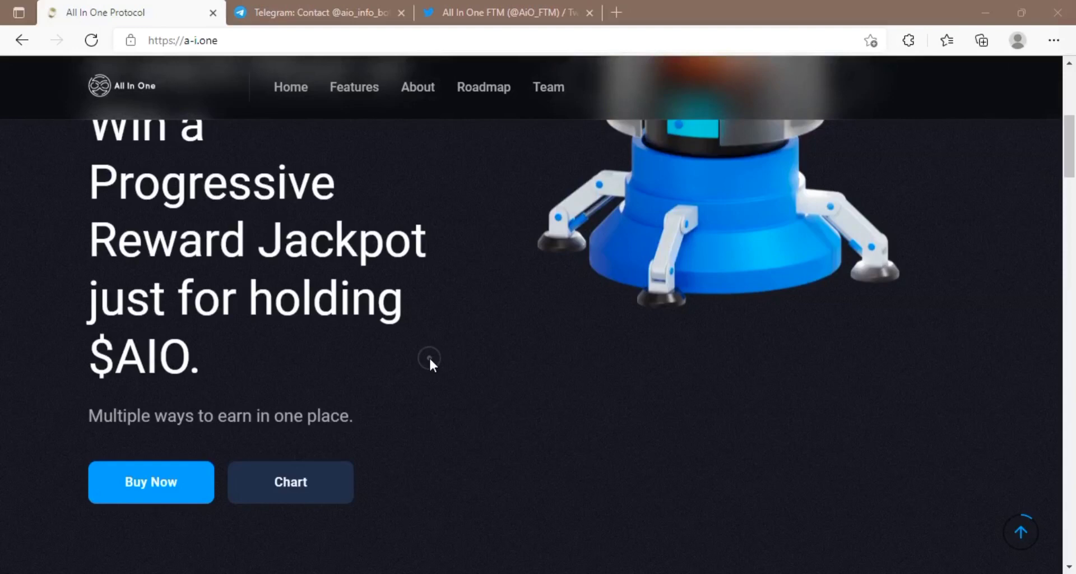
{"action": "scroll", "scroll_direction": "down", "scroll_amount": 3}
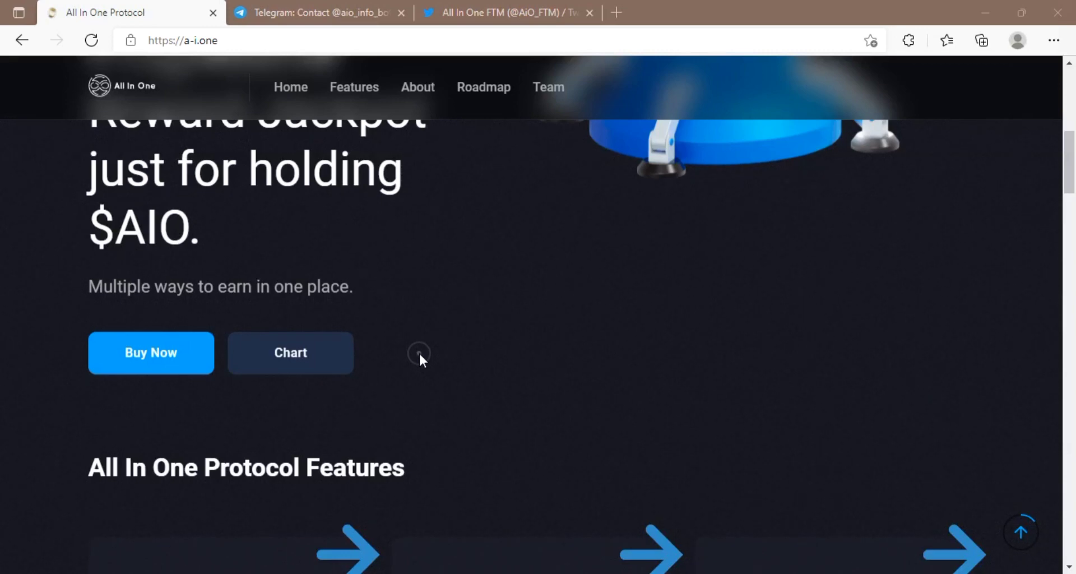
{"action": "scroll", "scroll_direction": "down", "scroll_amount": 3}
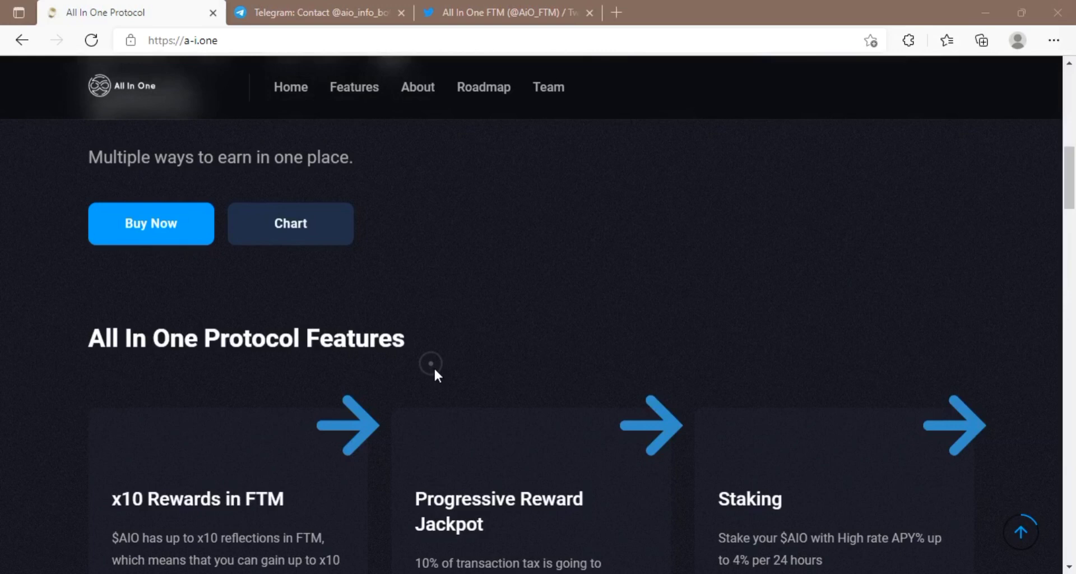
Step: Scroll past the feature cards to the Shill & Earn card and the About heading
{"action": "scroll", "scroll_direction": "down", "scroll_amount": 3}
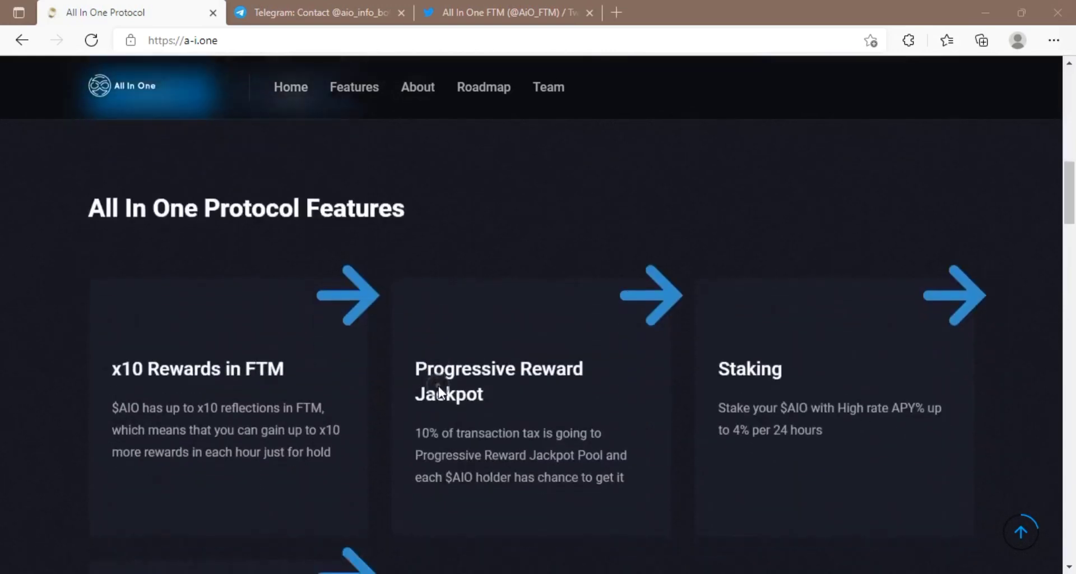
{"action": "mouse_move", "coordinate": [441, 392]}
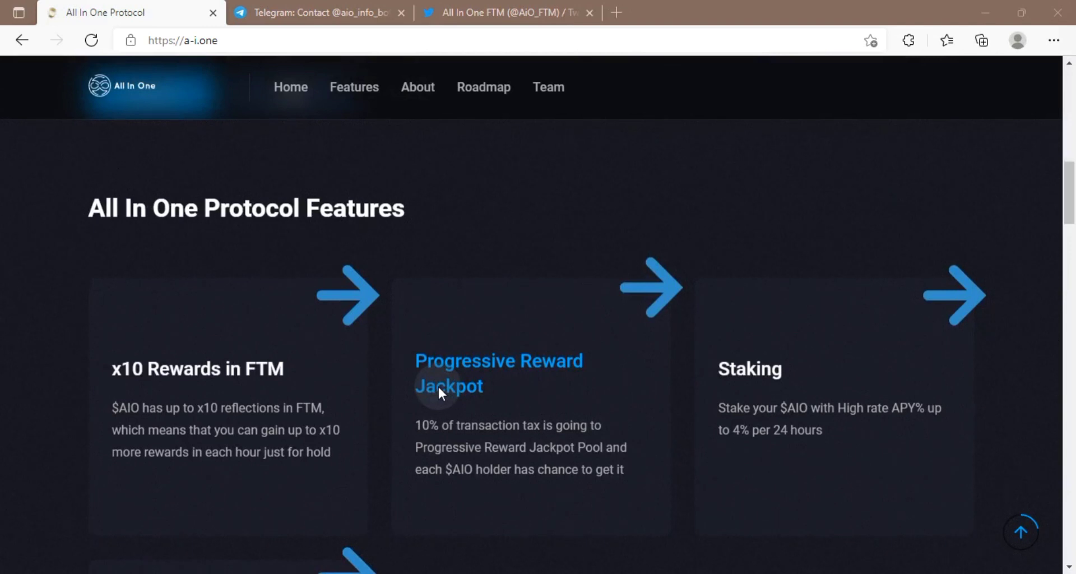
{"action": "scroll", "scroll_direction": "down", "scroll_amount": 3}
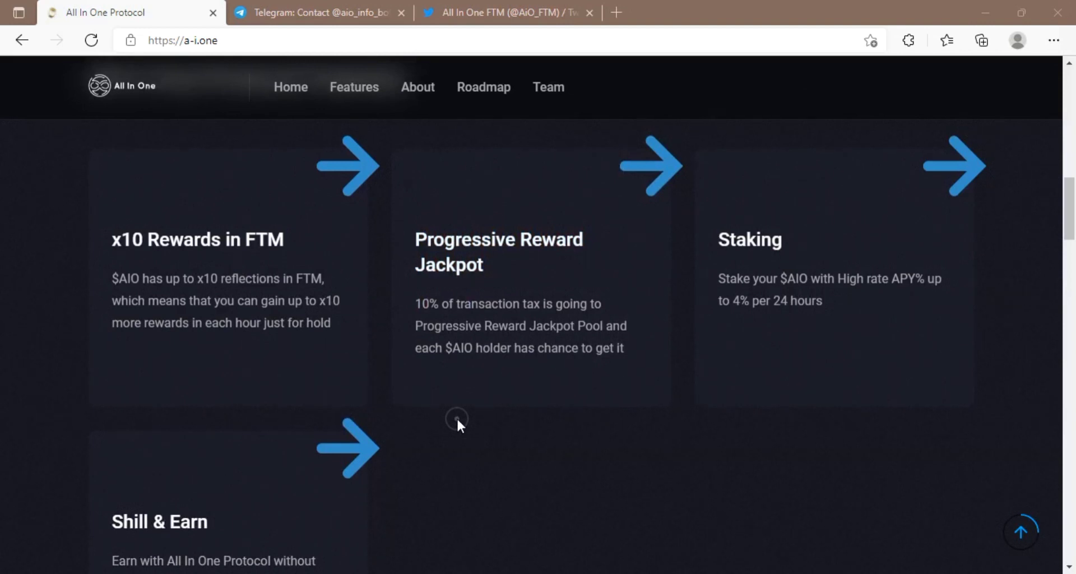
{"action": "mouse_move", "coordinate": [460, 434]}
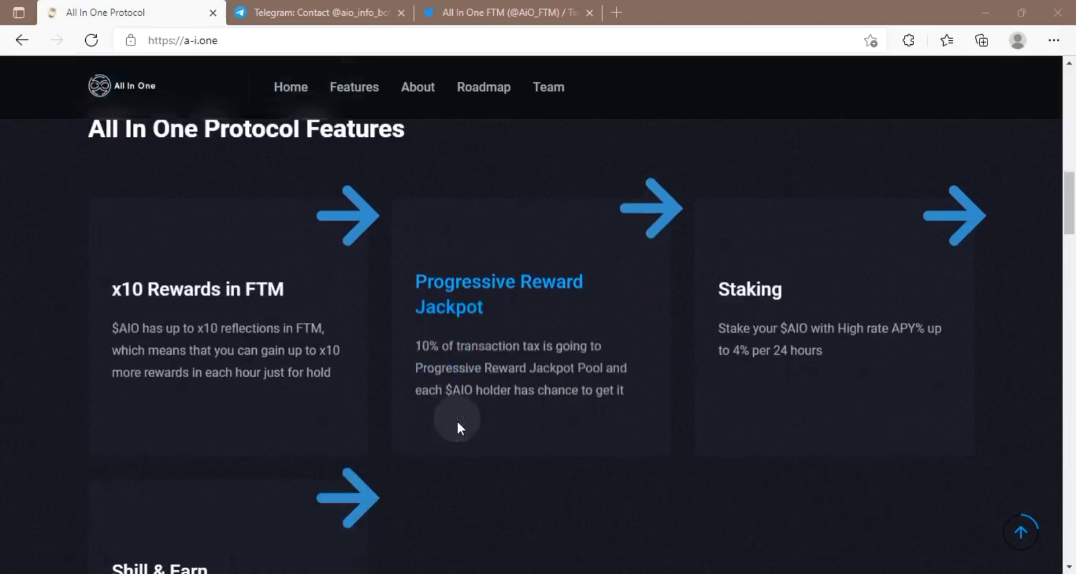
{"action": "scroll", "scroll_direction": "down", "scroll_amount": 3}
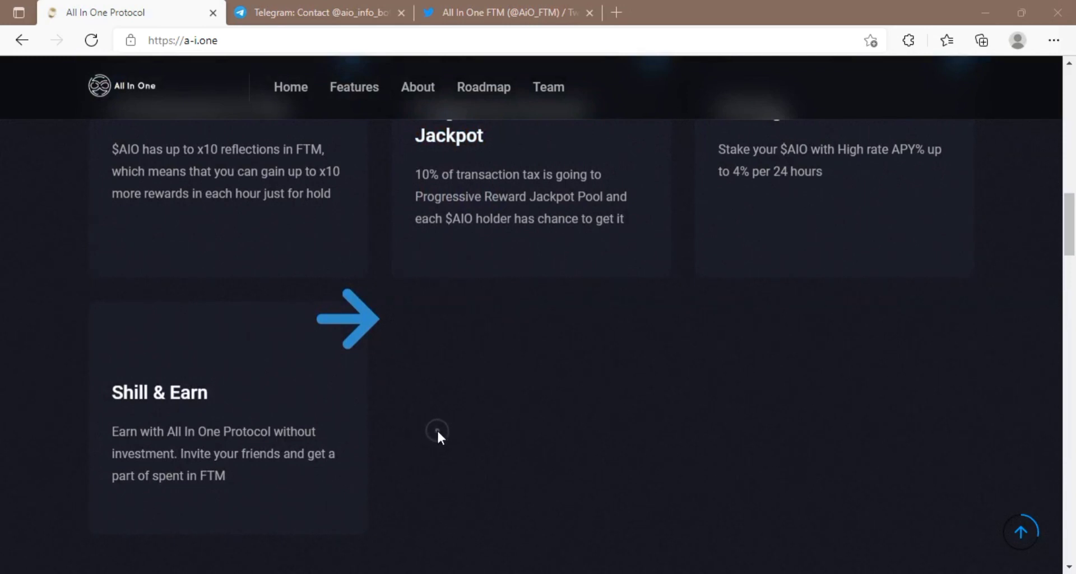
{"action": "scroll", "scroll_direction": "down", "scroll_amount": 3}
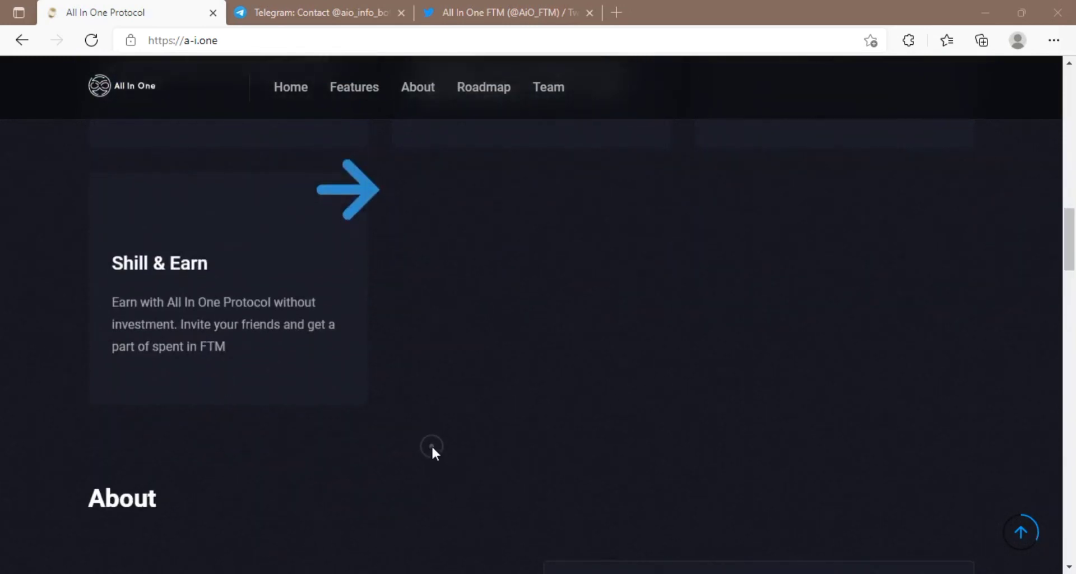
Step: Scroll past the About description and logo to the Shill & Earn Telegram bot block
{"action": "scroll", "scroll_direction": "down", "scroll_amount": 3}
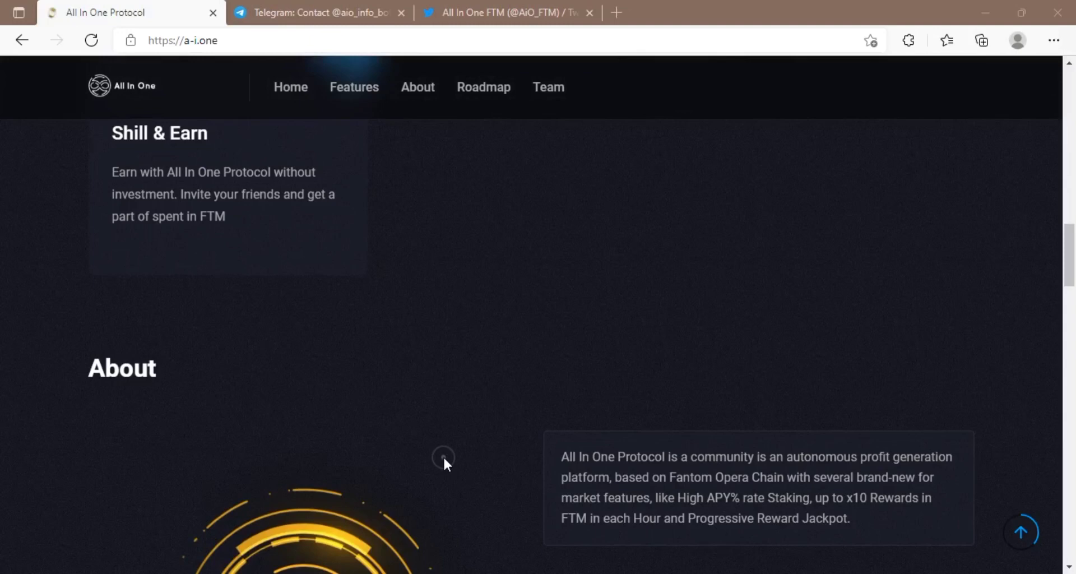
{"action": "scroll", "scroll_direction": "down", "scroll_amount": 3}
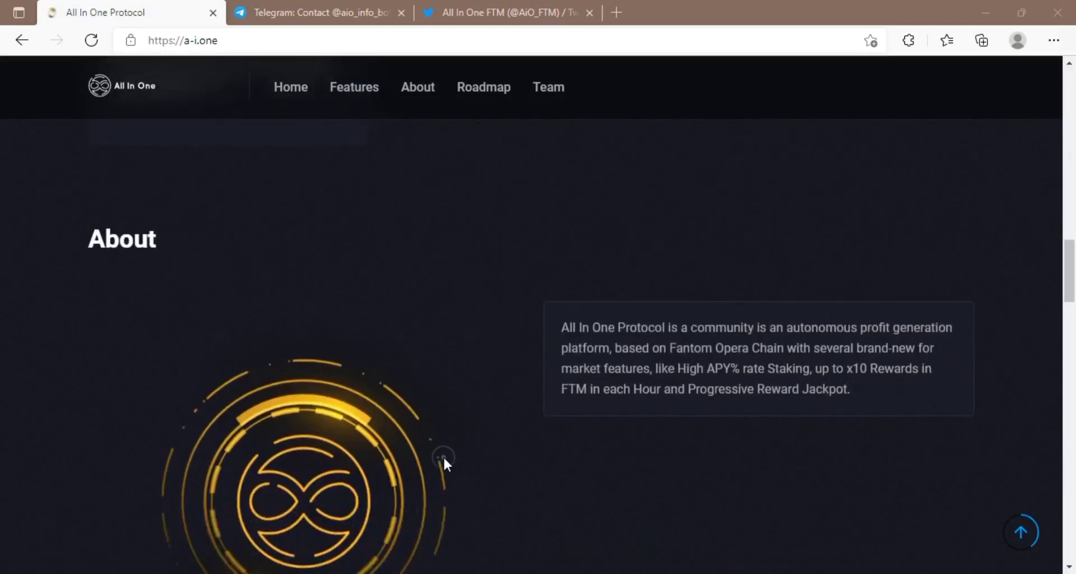
{"action": "scroll", "scroll_direction": "down", "scroll_amount": 3}
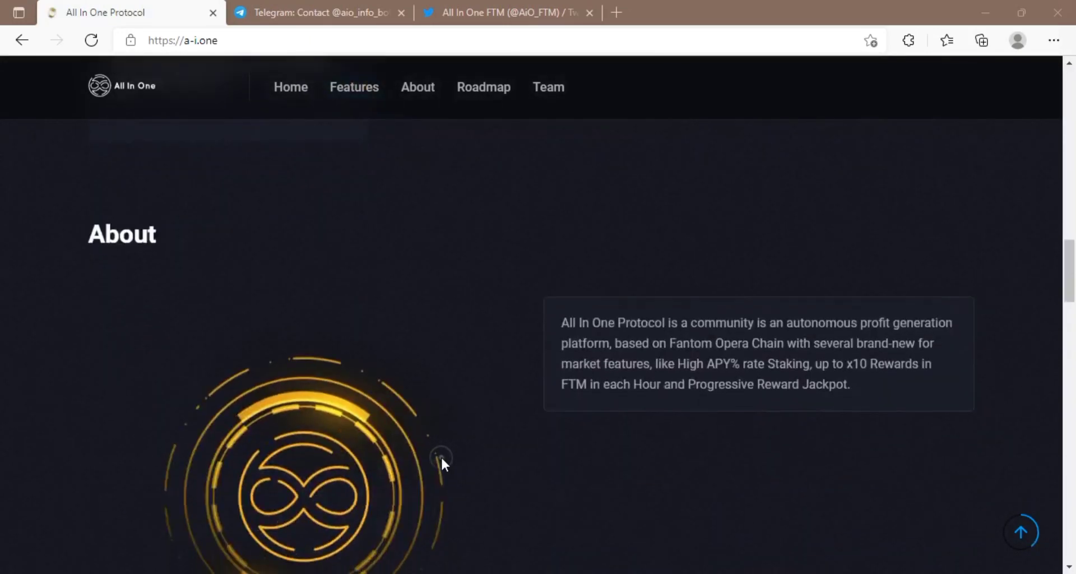
{"action": "scroll", "scroll_direction": "down", "scroll_amount": 3}
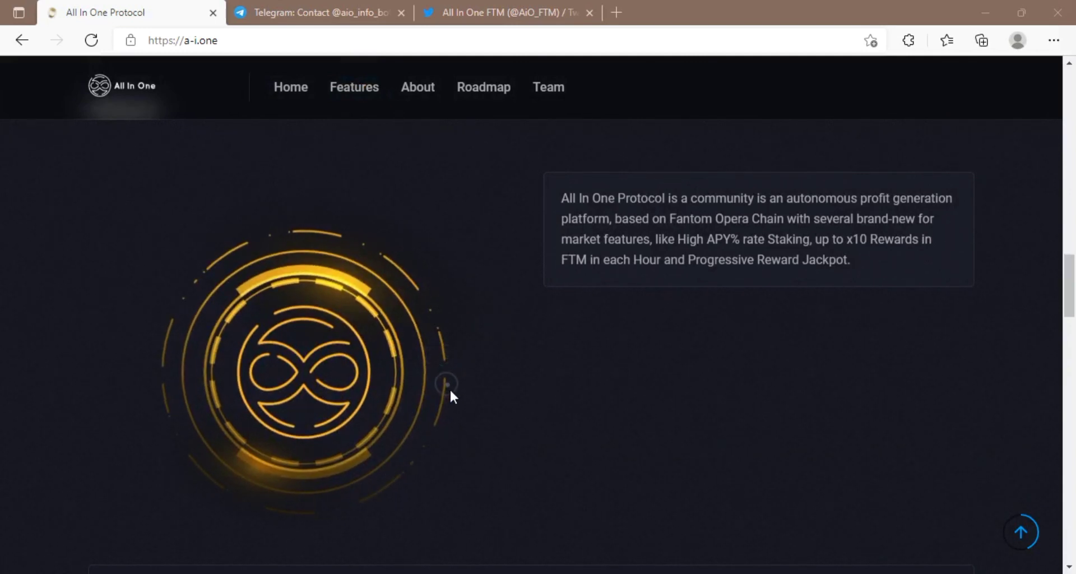
{"action": "scroll", "scroll_direction": "down", "scroll_amount": 3}
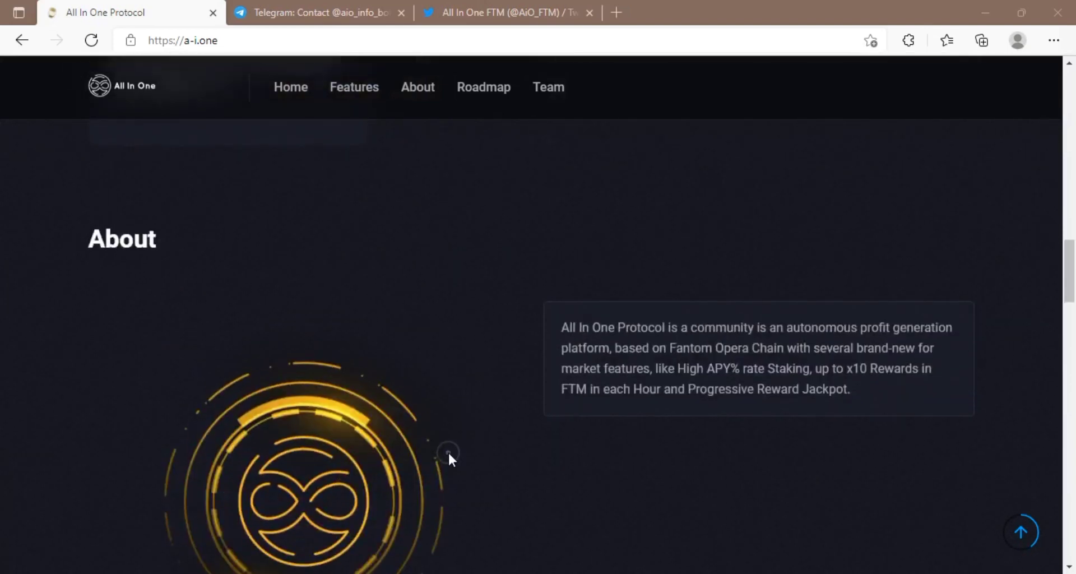
{"action": "scroll", "scroll_direction": "down", "scroll_amount": 3}
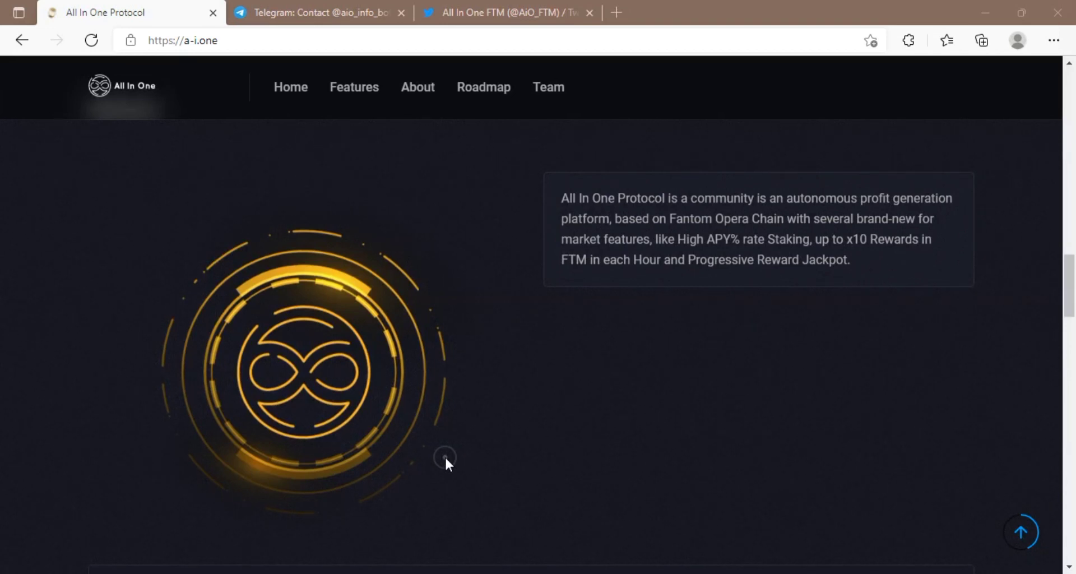
{"action": "scroll", "scroll_direction": "down", "scroll_amount": 3}
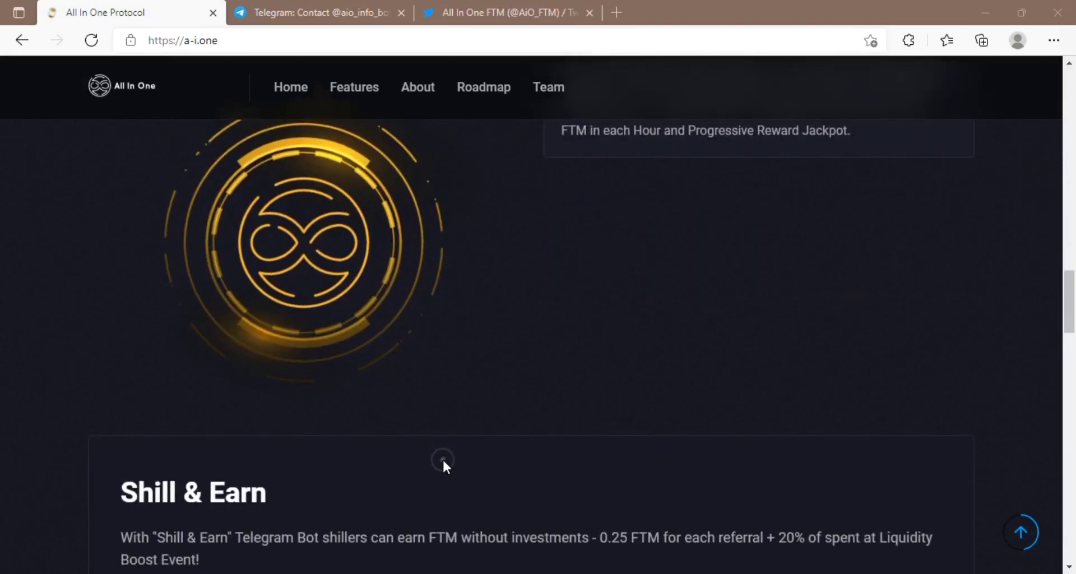
Step: Scroll through the Shill & Earn bot link and pool cap down to The Roadmap's Phase I
{"action": "scroll", "scroll_direction": "down", "scroll_amount": 3}
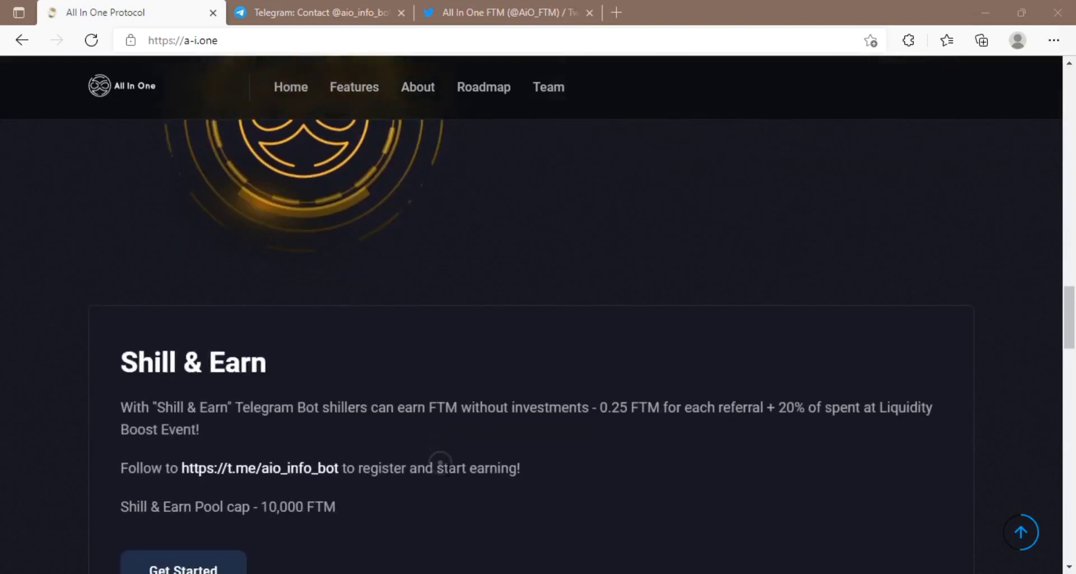
{"action": "scroll", "scroll_direction": "down", "scroll_amount": 3}
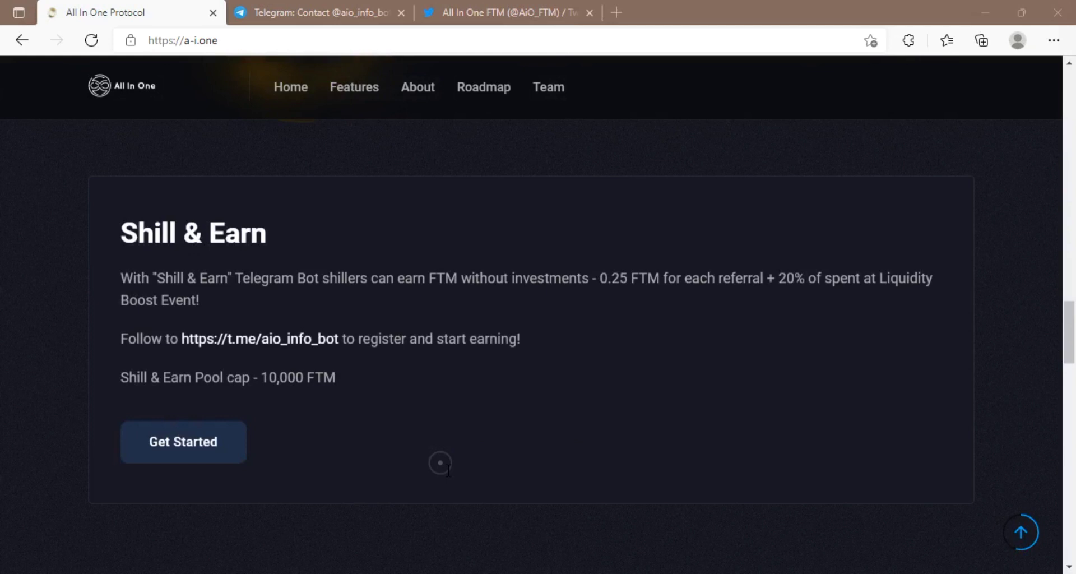
{"action": "scroll", "scroll_direction": "down", "scroll_amount": 3}
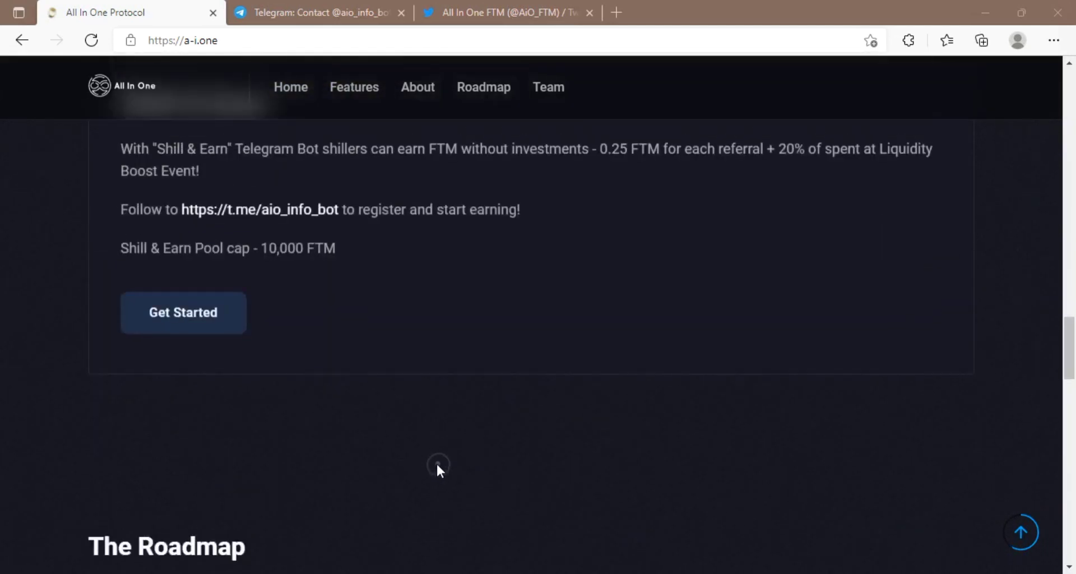
{"action": "scroll", "scroll_direction": "up", "scroll_amount": 3}
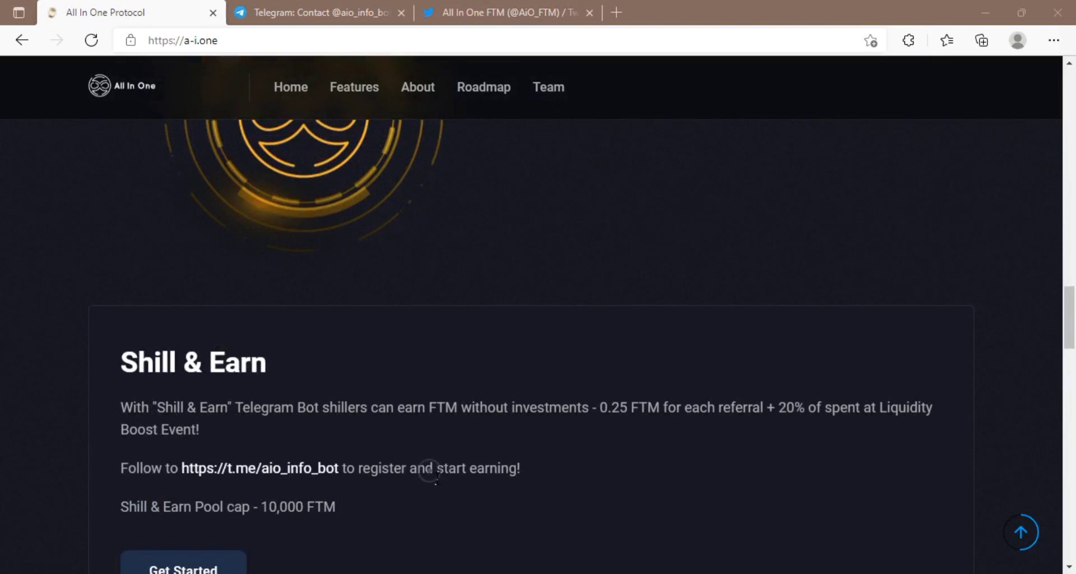
{"action": "scroll", "scroll_direction": "down", "scroll_amount": 3}
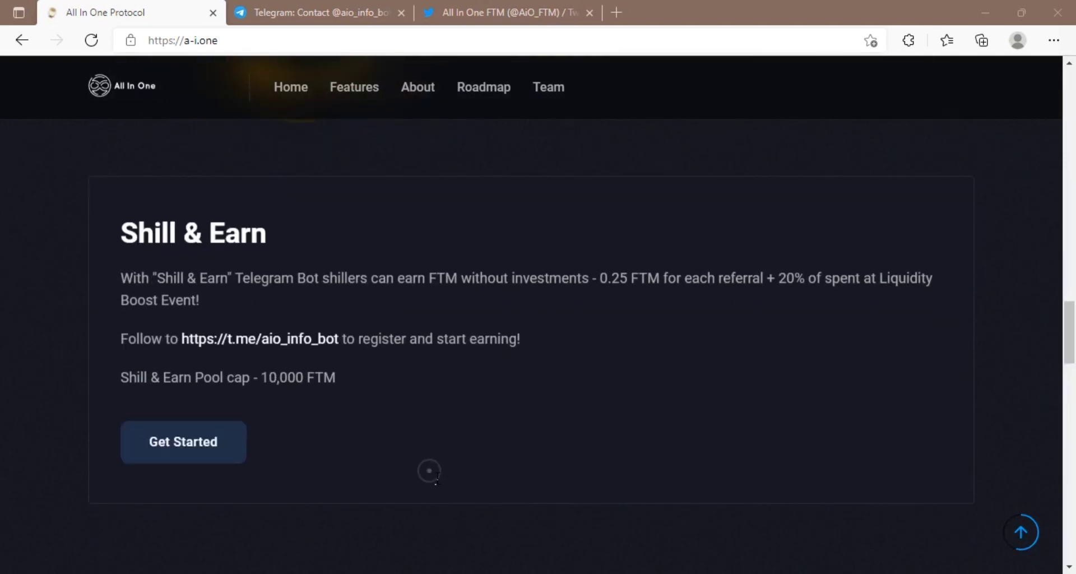
{"action": "scroll", "scroll_direction": "down", "scroll_amount": 3}
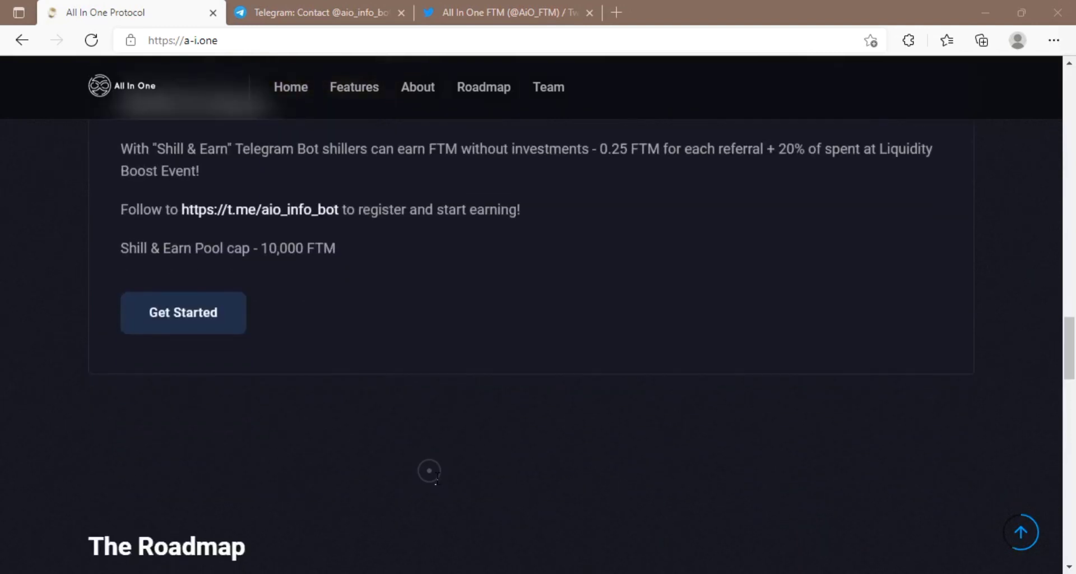
{"action": "scroll", "scroll_direction": "down", "scroll_amount": 3}
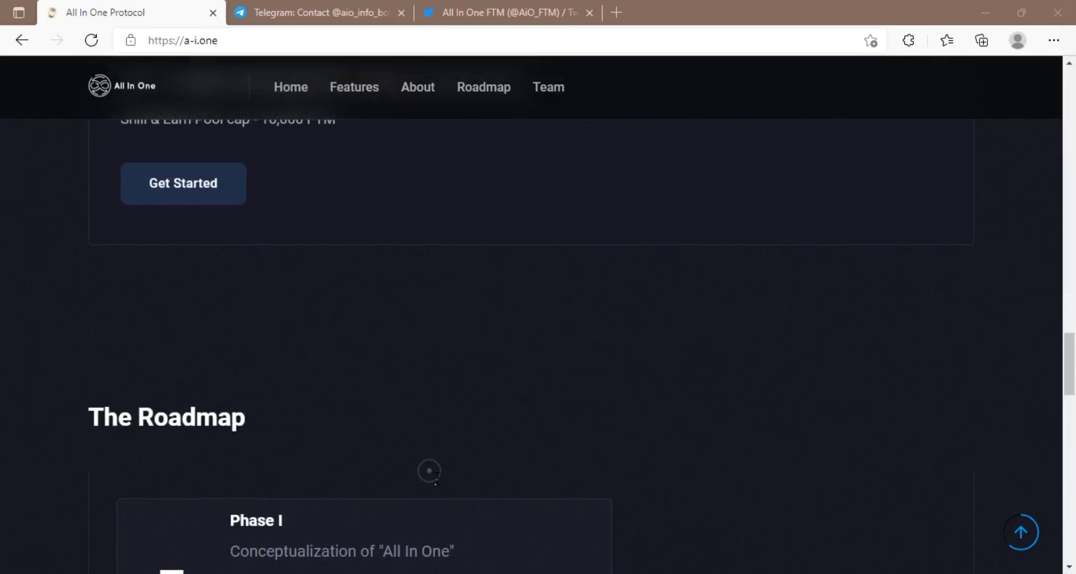
Step: Scroll through Roadmap Phases I–IV and the FAQ accordion to the footer social icons
{"action": "scroll", "scroll_direction": "down", "scroll_amount": 3}
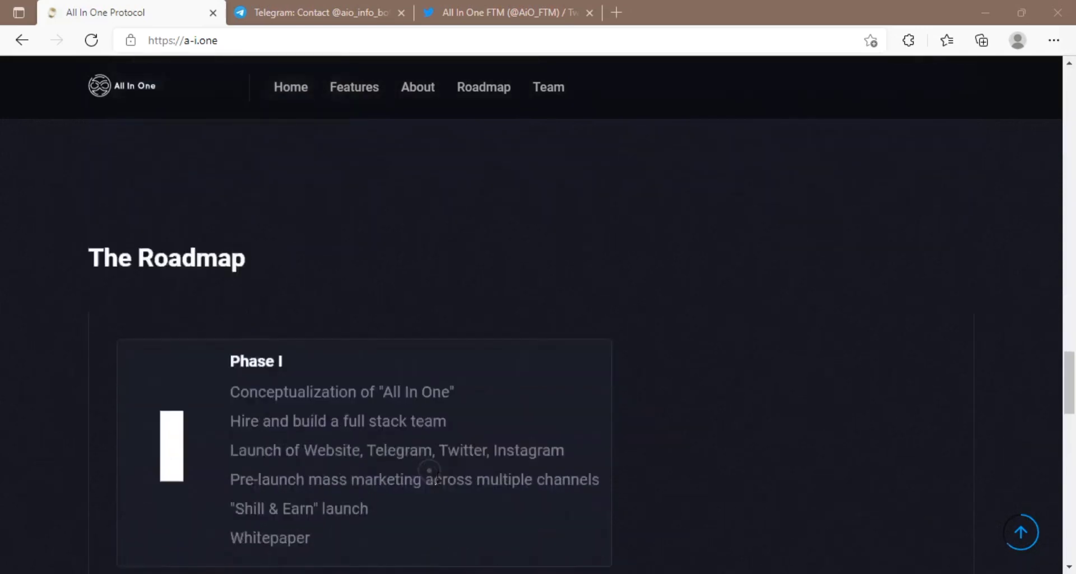
{"action": "scroll", "scroll_direction": "down", "scroll_amount": 3}
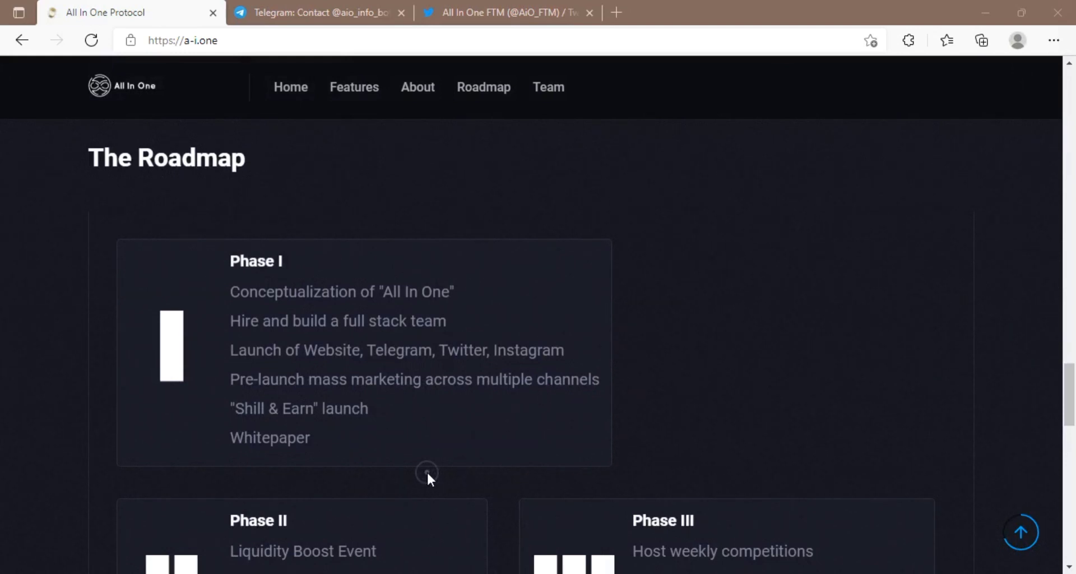
{"action": "scroll", "scroll_direction": "down", "scroll_amount": 3}
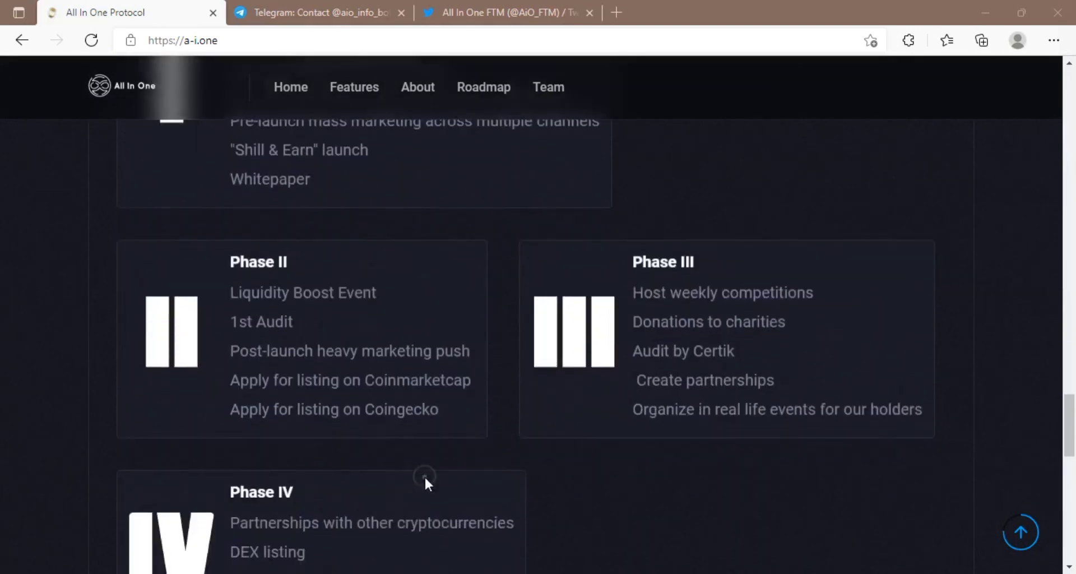
{"action": "scroll", "scroll_direction": "down", "scroll_amount": 3}
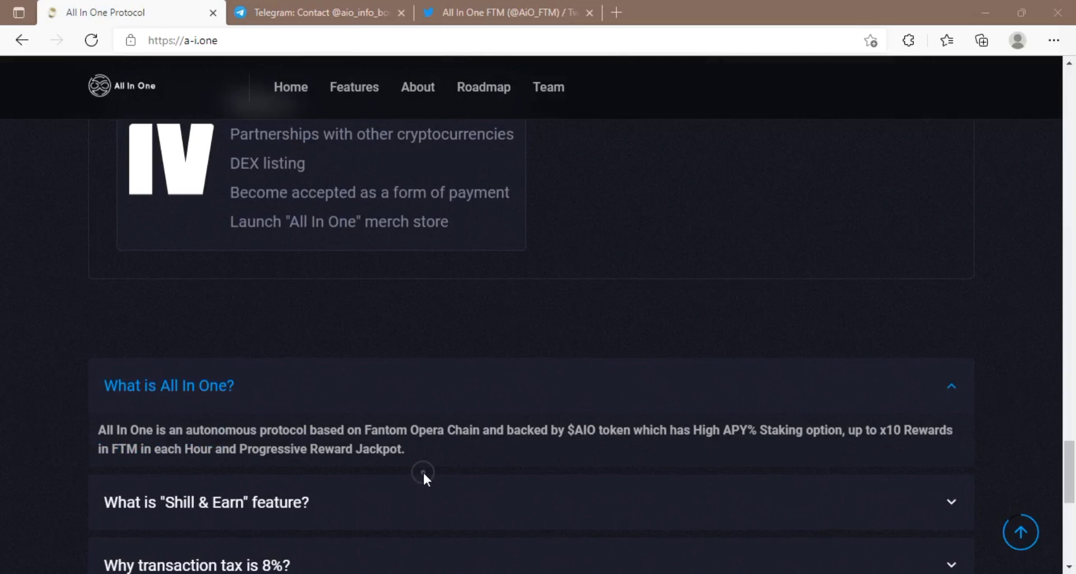
{"action": "scroll", "scroll_direction": "down", "scroll_amount": 3}
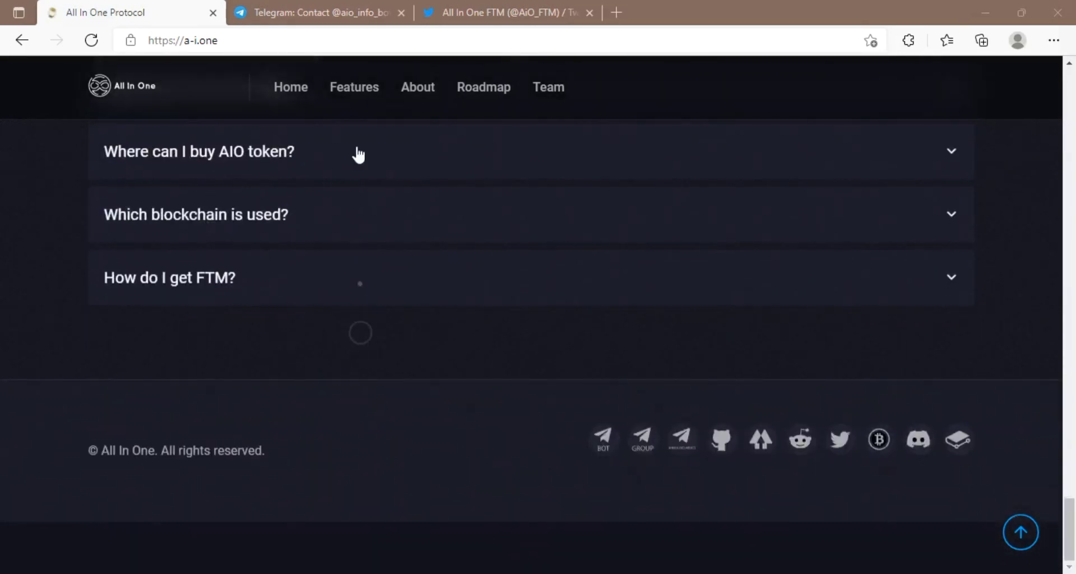
Step: Switch to the Telegram t.me/aio_info_bot page and view the SHILL & EARN bot description
{"action": "left_click", "coordinate": [318, 12]}
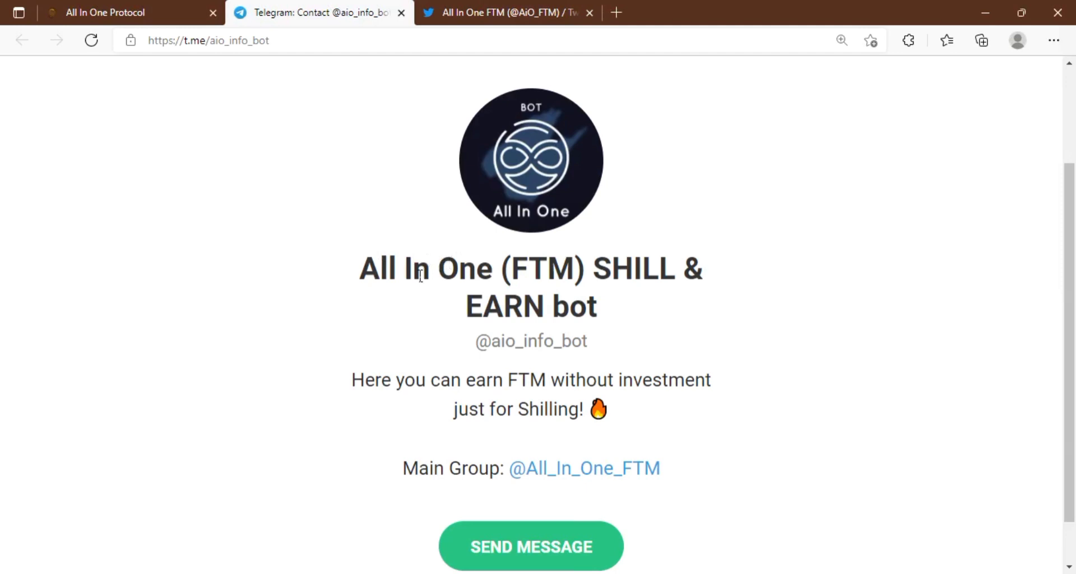
{"action": "scroll", "scroll_direction": "down", "scroll_amount": 3}
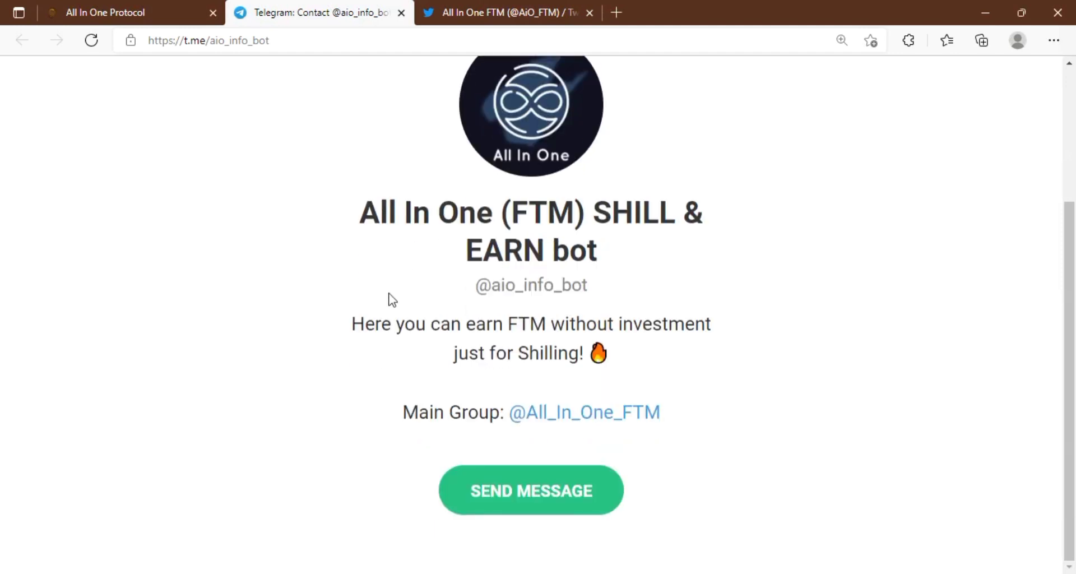
{"action": "mouse_move", "coordinate": [318, 305]}
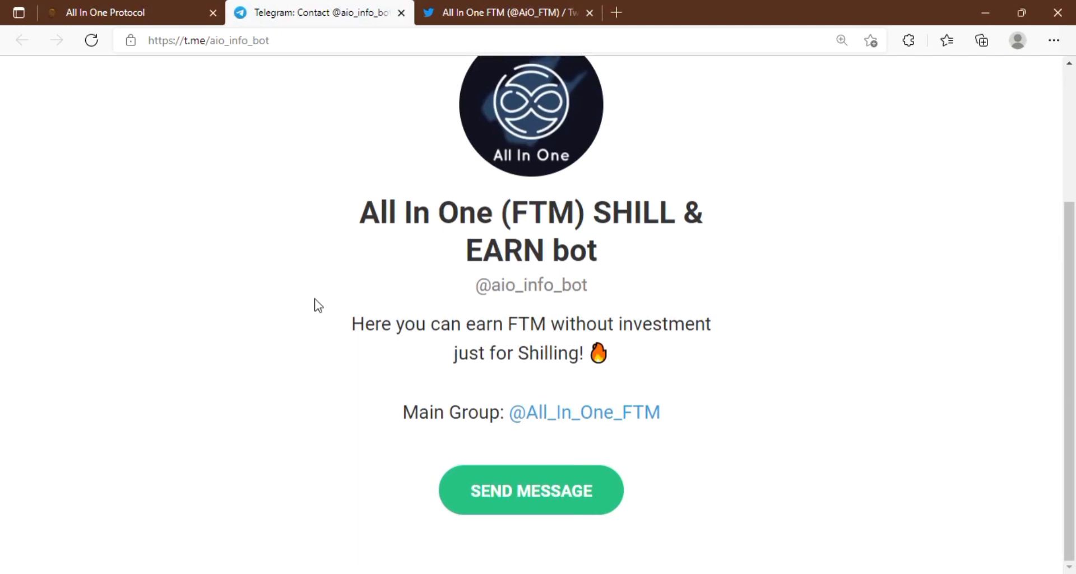
{"action": "mouse_move", "coordinate": [314, 296]}
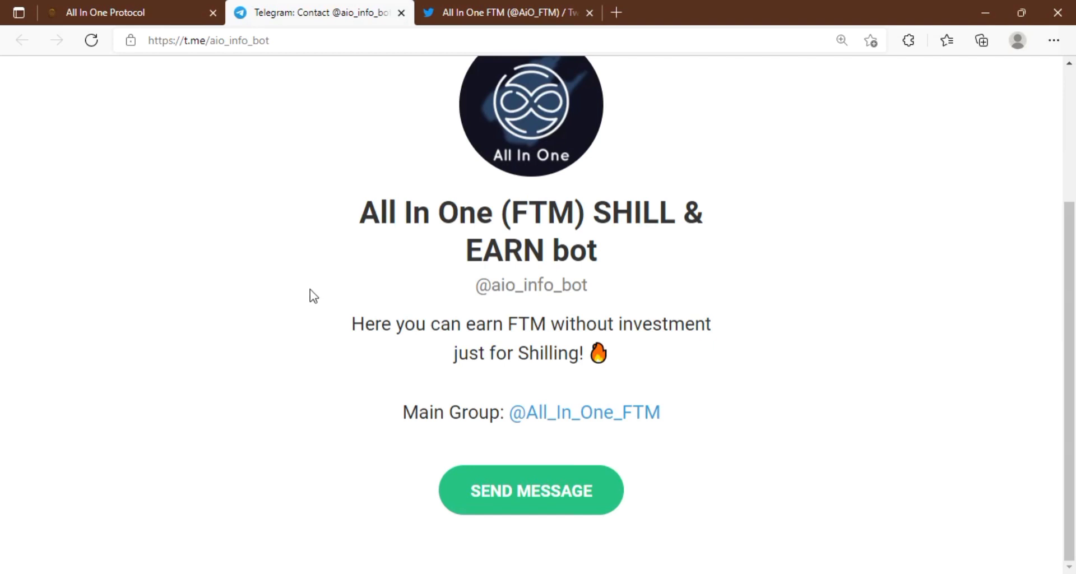
{"action": "mouse_move", "coordinate": [313, 252]}
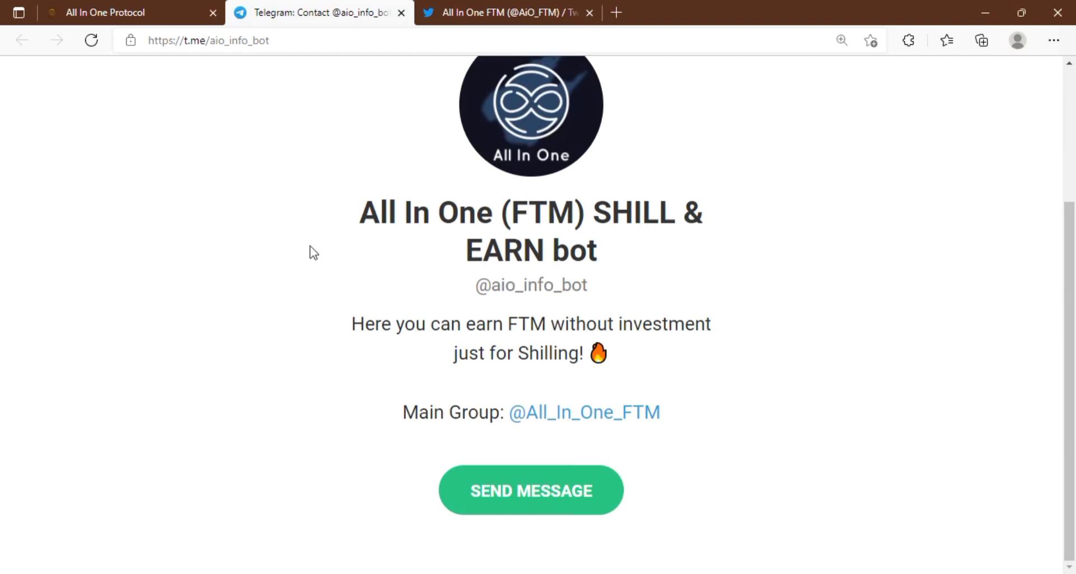
{"action": "left_click", "coordinate": [505, 13]}
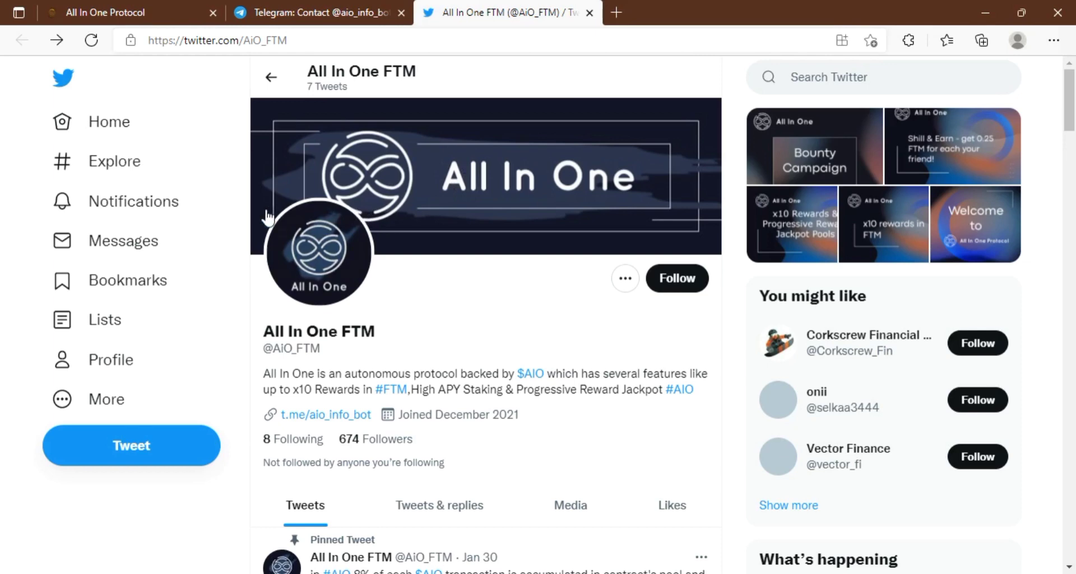
{"action": "scroll", "scroll_direction": "down", "scroll_amount": 3}
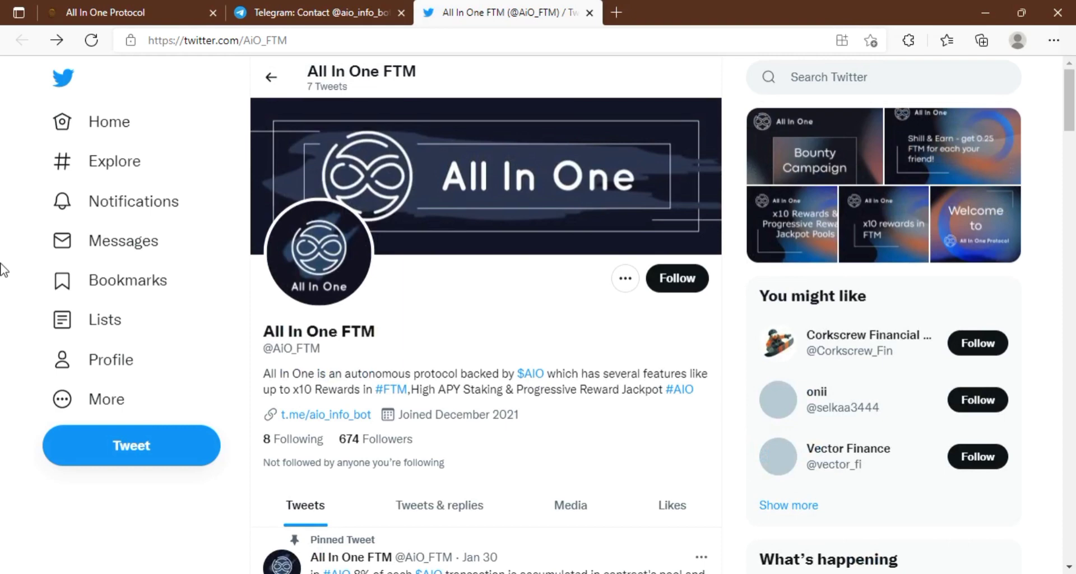
{"action": "scroll", "scroll_direction": "down", "scroll_amount": 3}
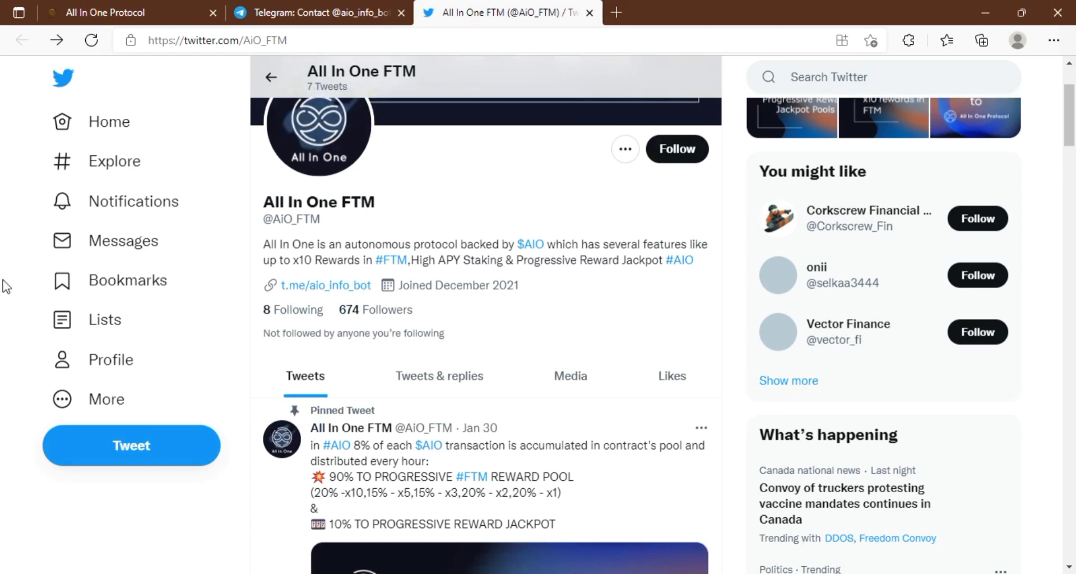
{"action": "scroll", "scroll_direction": "down", "scroll_amount": 3}
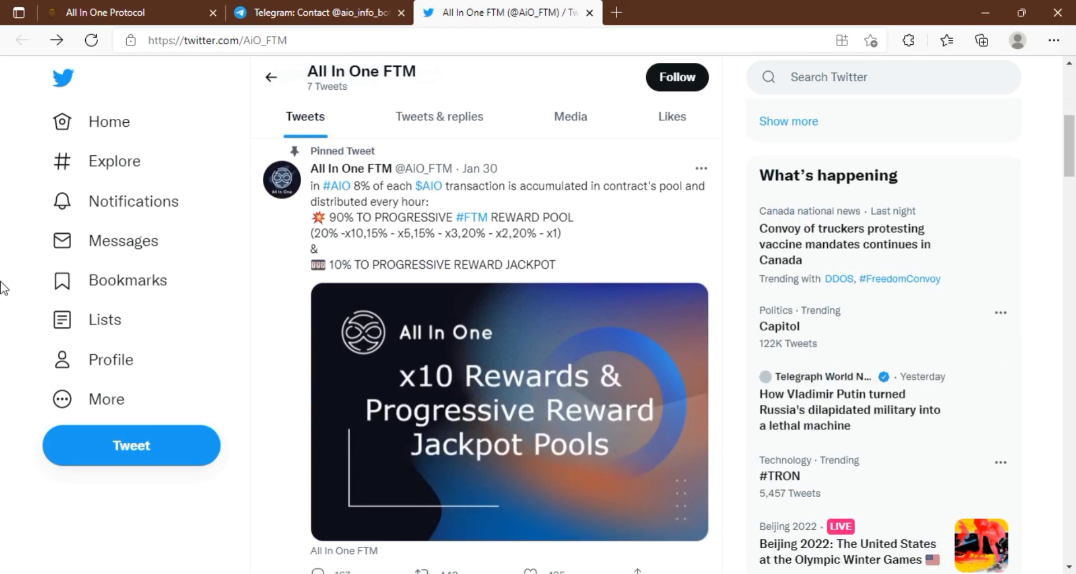
{"action": "scroll", "scroll_direction": "down", "scroll_amount": 3}
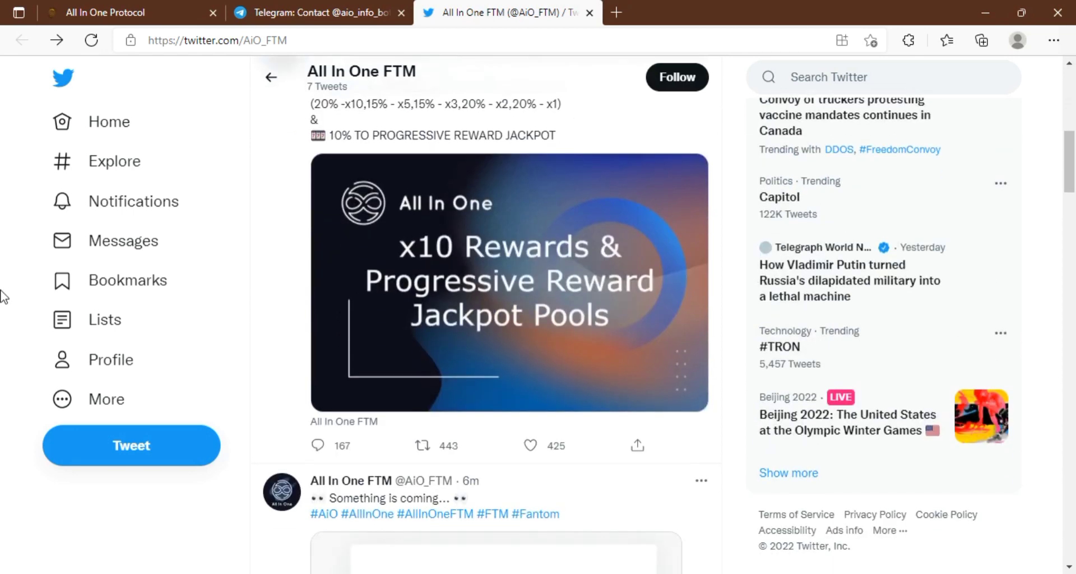
{"action": "scroll", "scroll_direction": "down", "scroll_amount": 3}
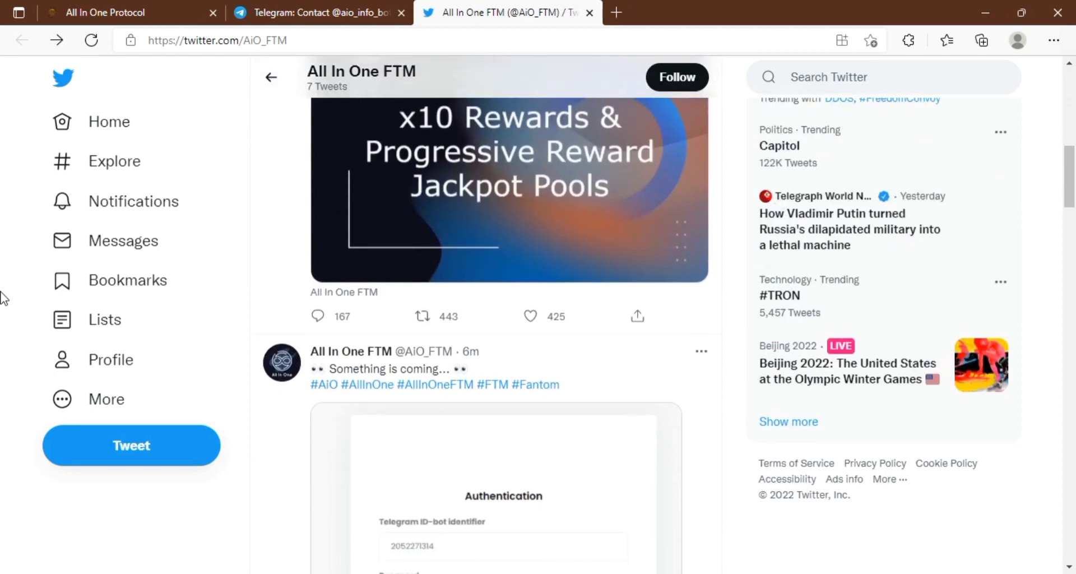
{"action": "scroll", "scroll_direction": "down", "scroll_amount": 3}
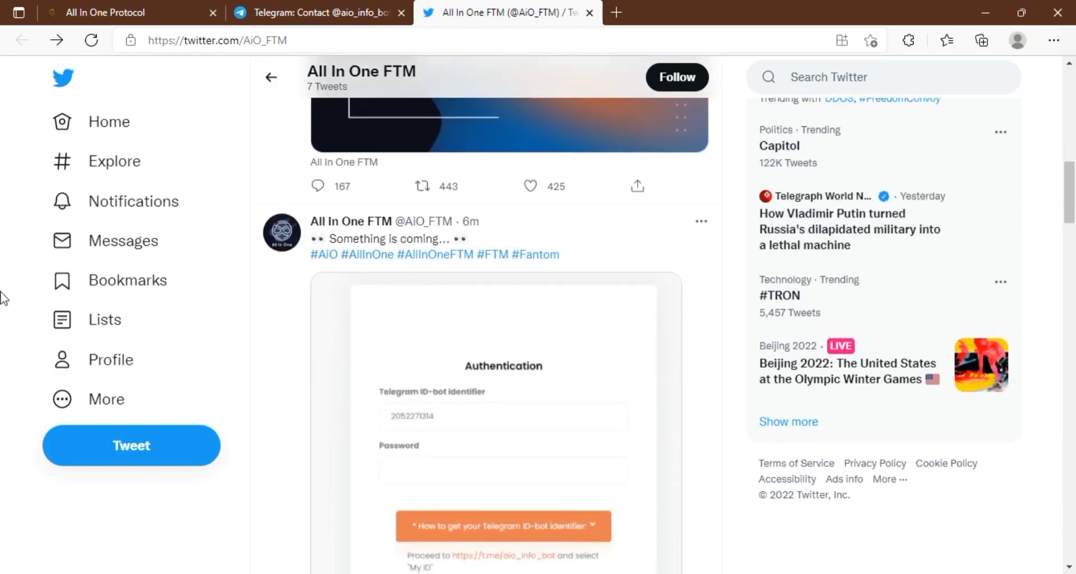
{"action": "scroll", "scroll_direction": "down", "scroll_amount": 3}
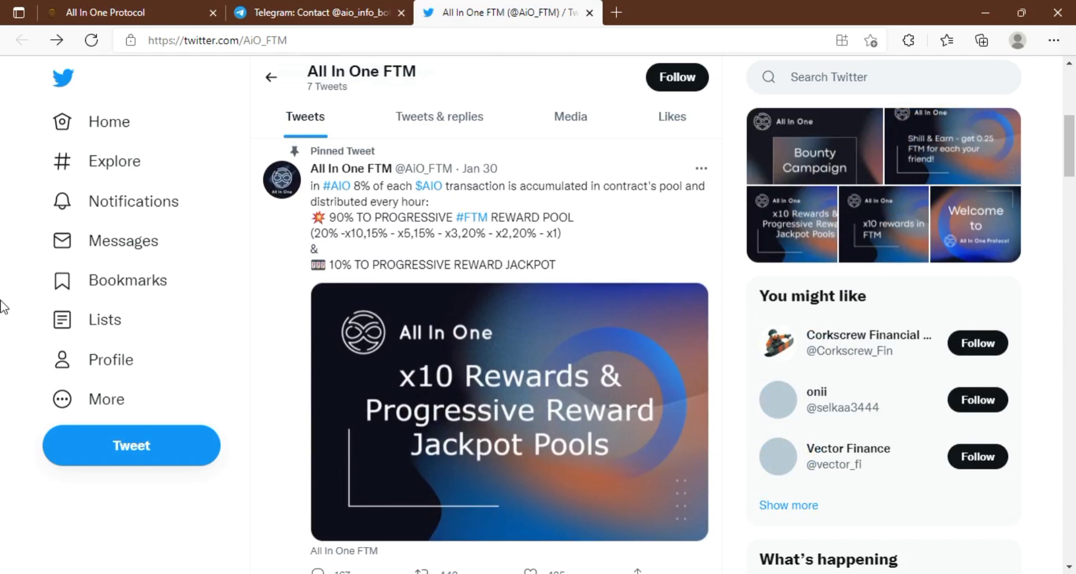
Step: Scroll down the timeline through the Bounty Campaign, Shill & Earn and Jackpot tweets
{"action": "scroll", "scroll_direction": "down", "scroll_amount": 3}
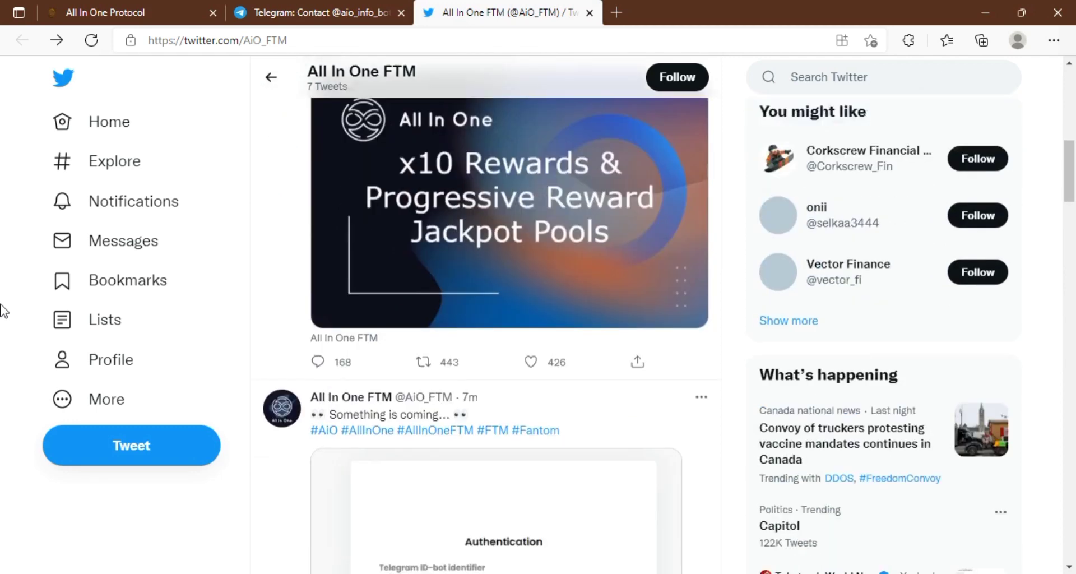
{"action": "scroll", "scroll_direction": "down", "scroll_amount": 3}
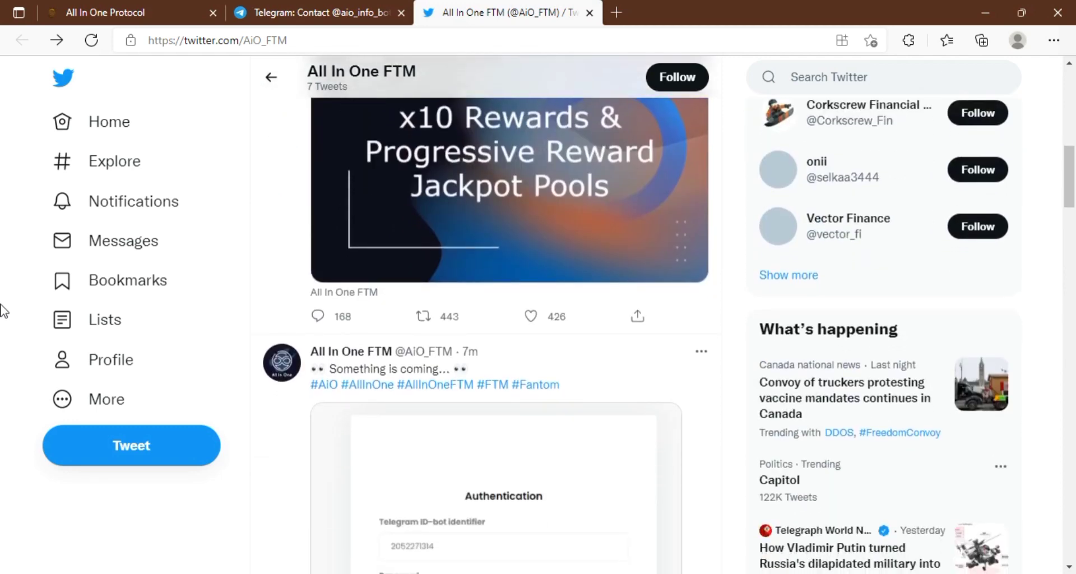
{"action": "scroll", "scroll_direction": "down", "scroll_amount": 3}
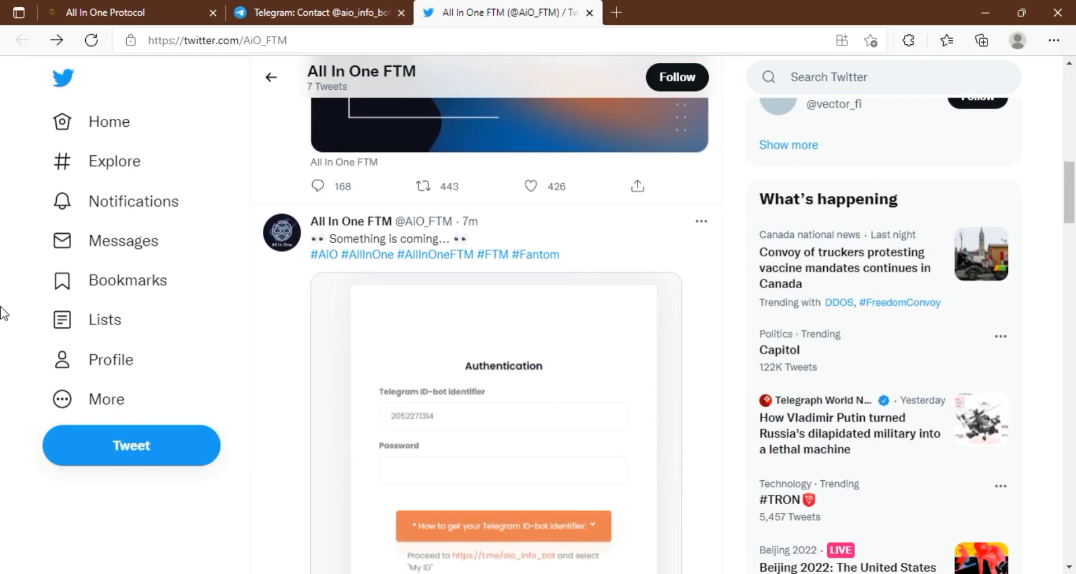
{"action": "scroll", "scroll_direction": "down", "scroll_amount": 3}
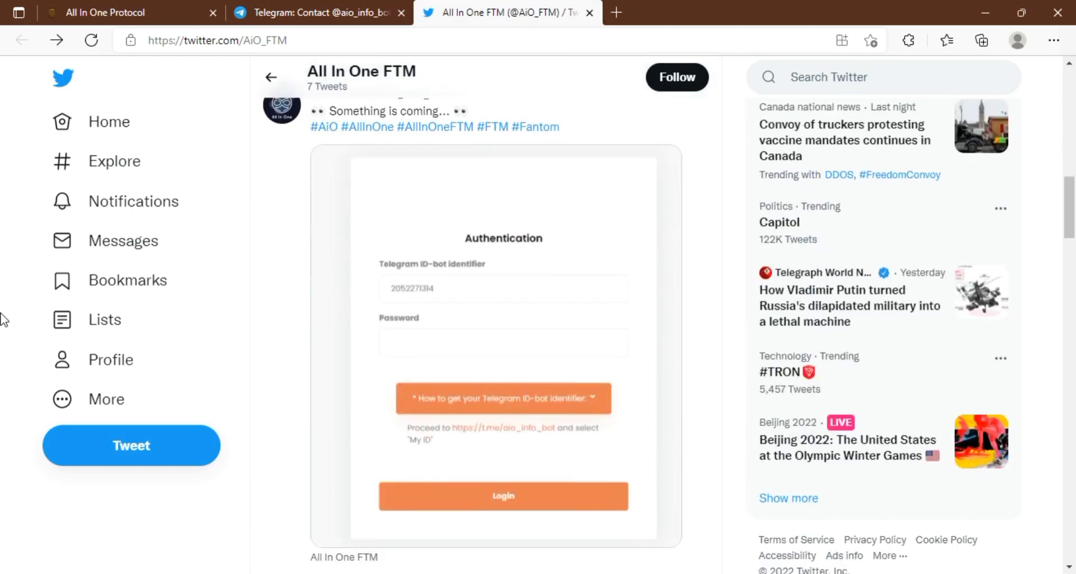
{"action": "scroll", "scroll_direction": "down", "scroll_amount": 3}
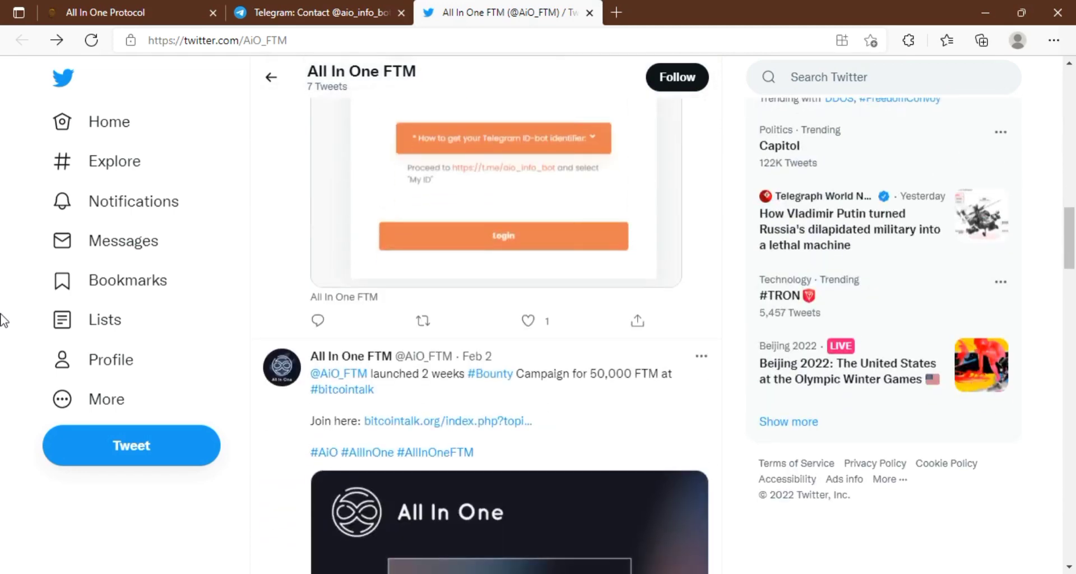
{"action": "scroll", "scroll_direction": "down", "scroll_amount": 3}
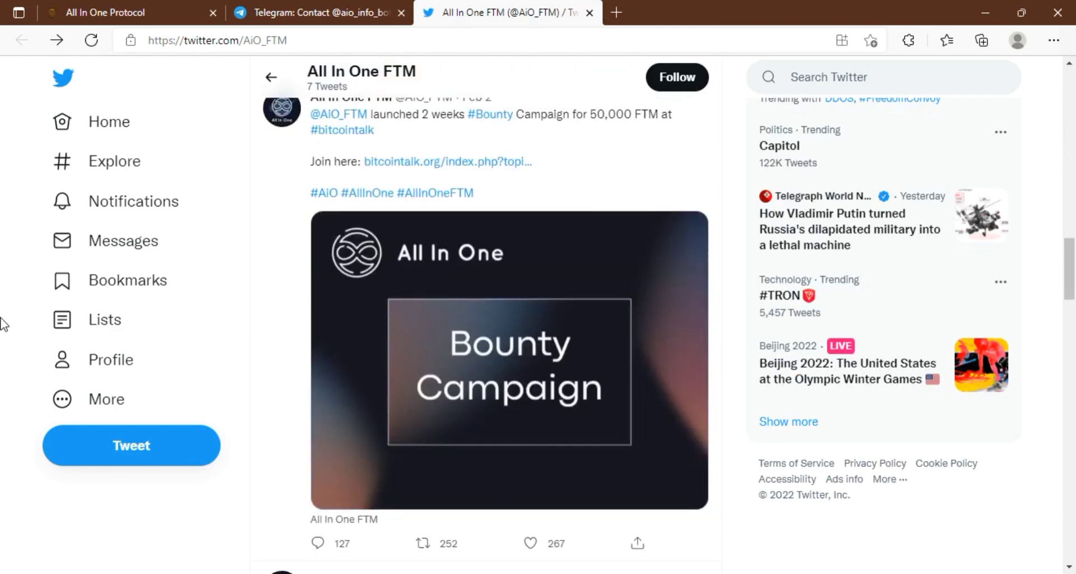
{"action": "scroll", "scroll_direction": "down", "scroll_amount": 3}
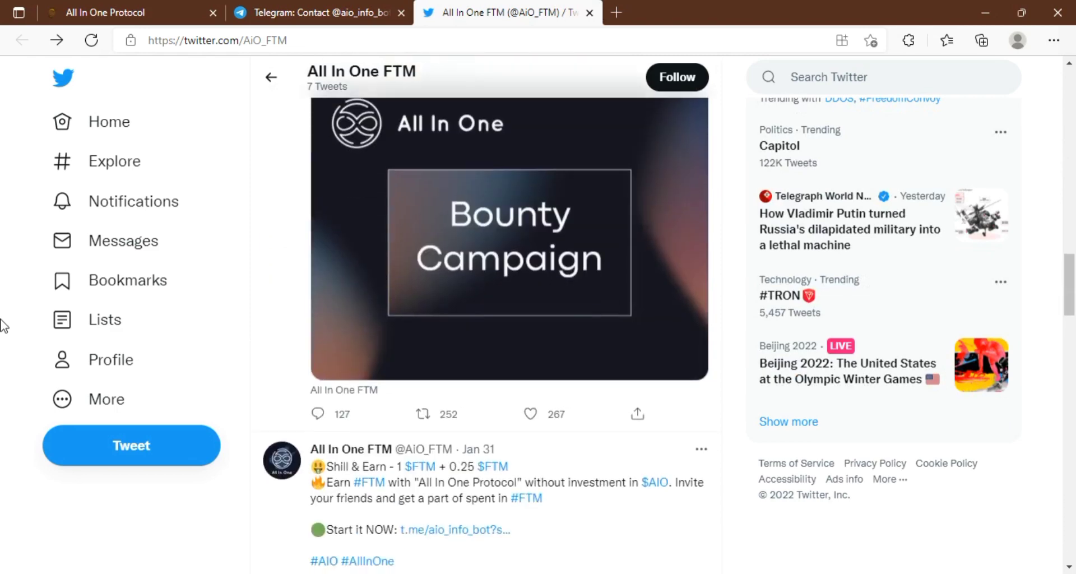
{"action": "scroll", "scroll_direction": "down", "scroll_amount": 3}
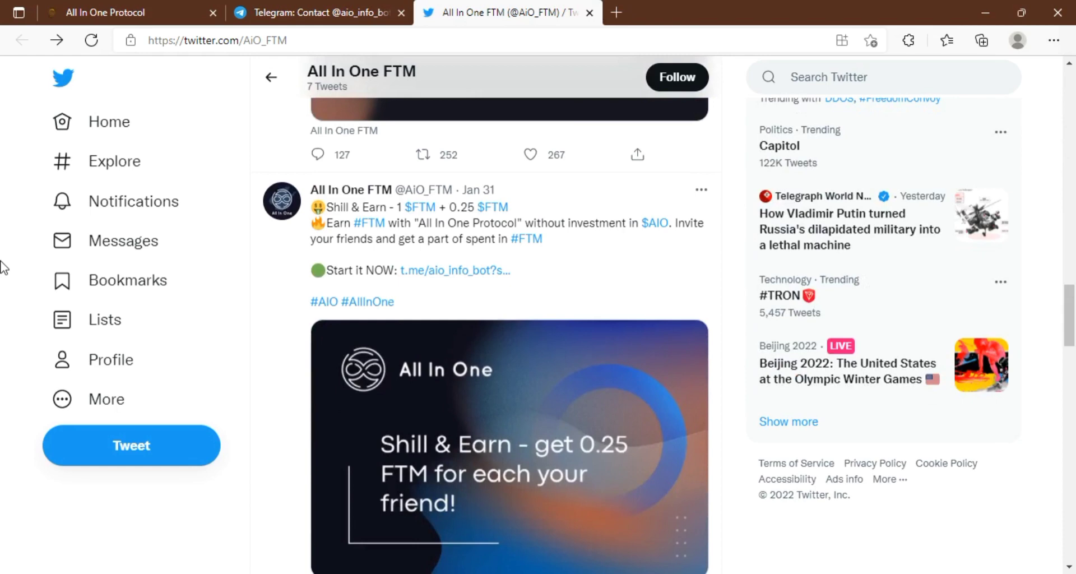
Step: Scroll to the oldest Welcome and x10 rewards posts at the end of the timeline
{"action": "scroll", "scroll_direction": "down", "scroll_amount": 3}
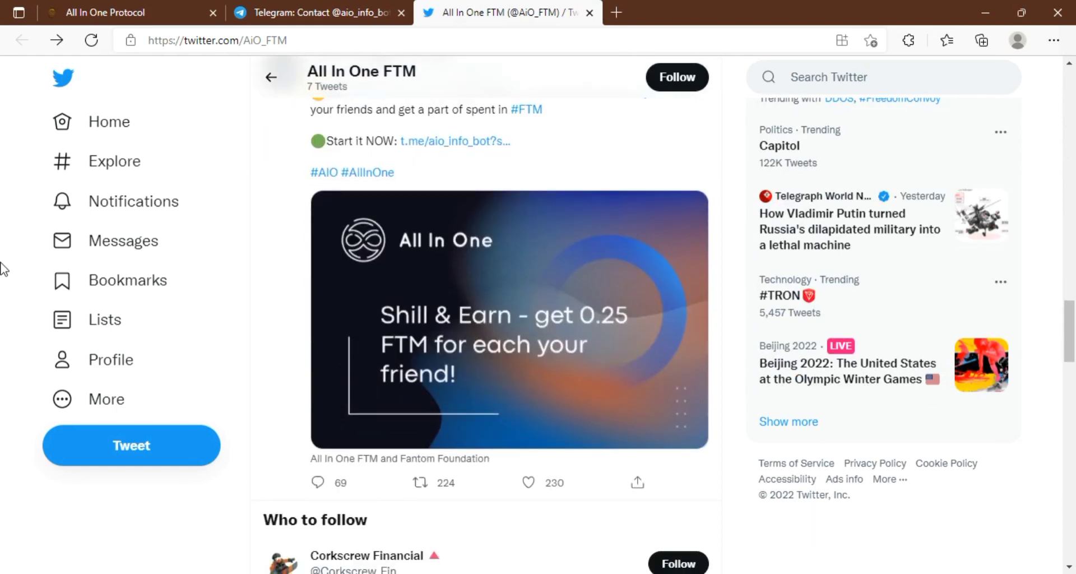
{"action": "scroll", "scroll_direction": "up", "scroll_amount": 3}
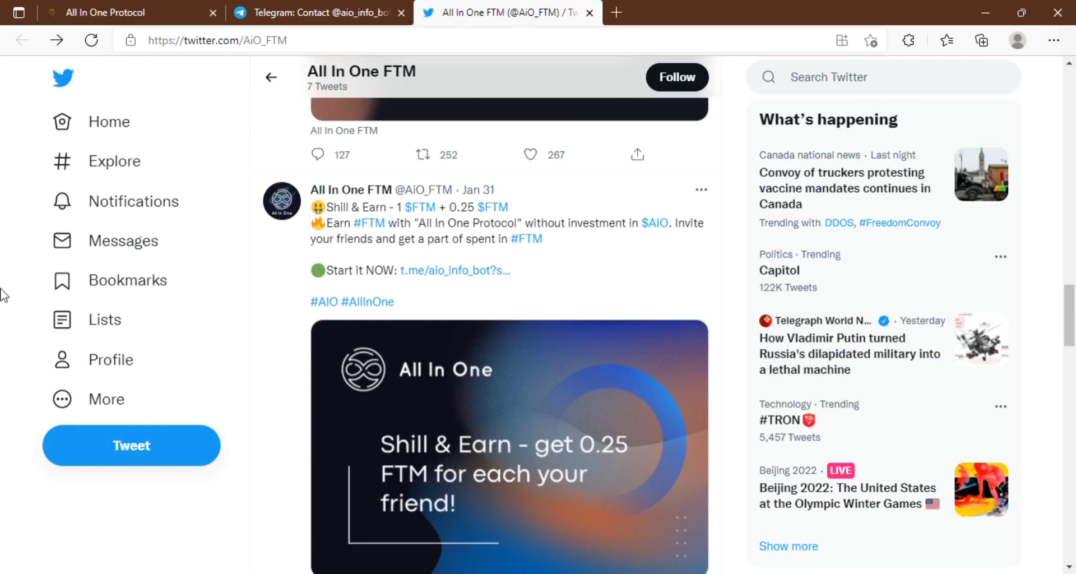
{"action": "scroll", "scroll_direction": "down", "scroll_amount": 3}
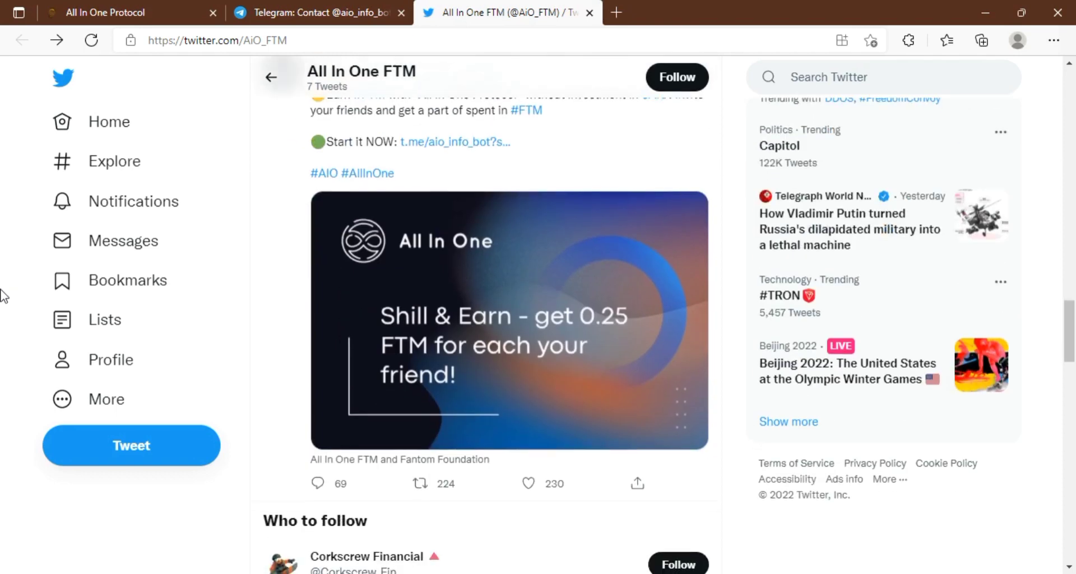
{"action": "scroll", "scroll_direction": "up", "scroll_amount": 3}
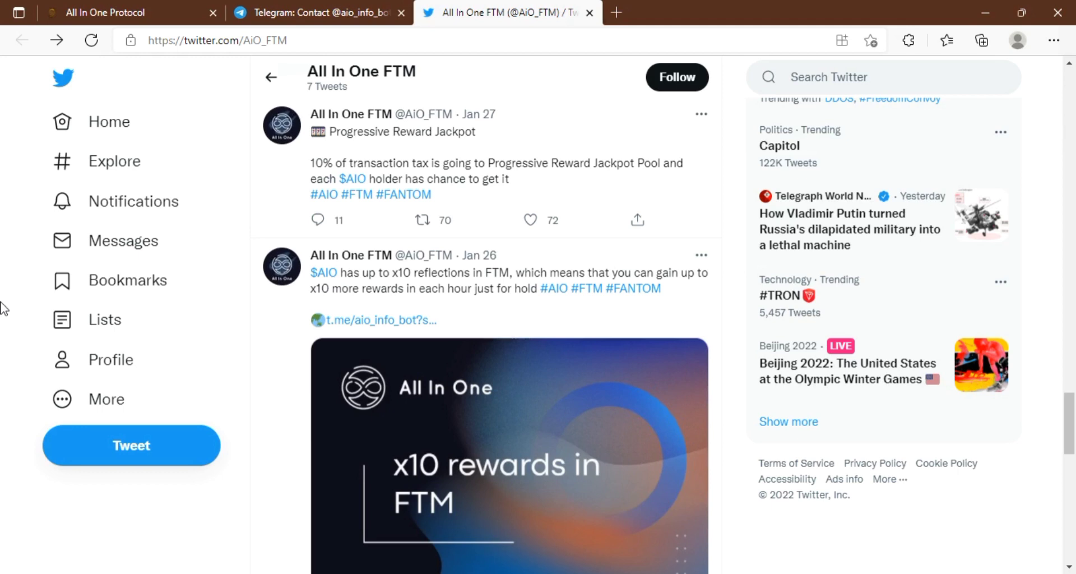
{"action": "scroll", "scroll_direction": "down", "scroll_amount": 3}
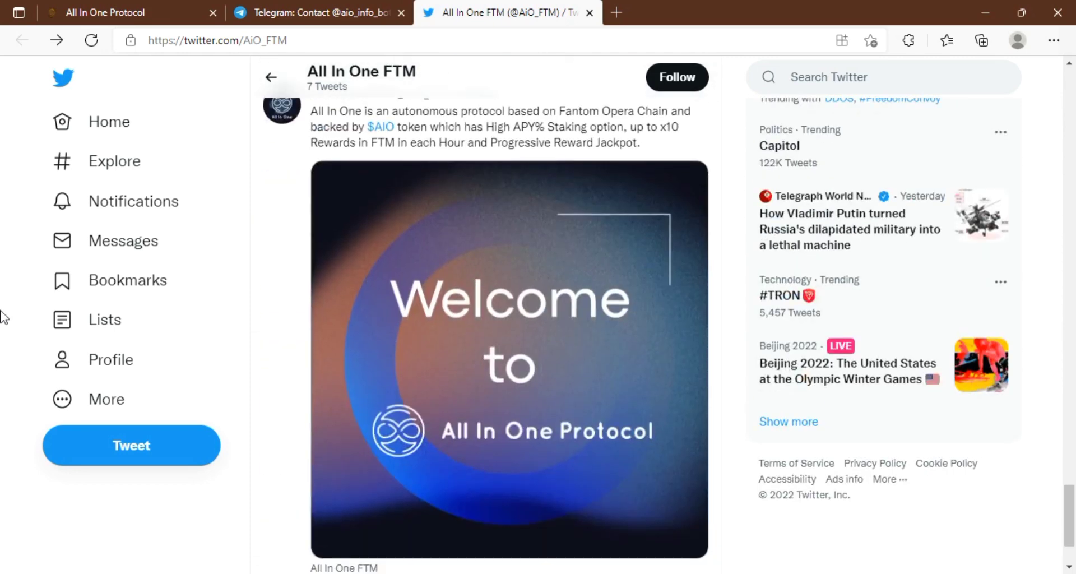
{"action": "scroll", "scroll_direction": "down", "scroll_amount": 3}
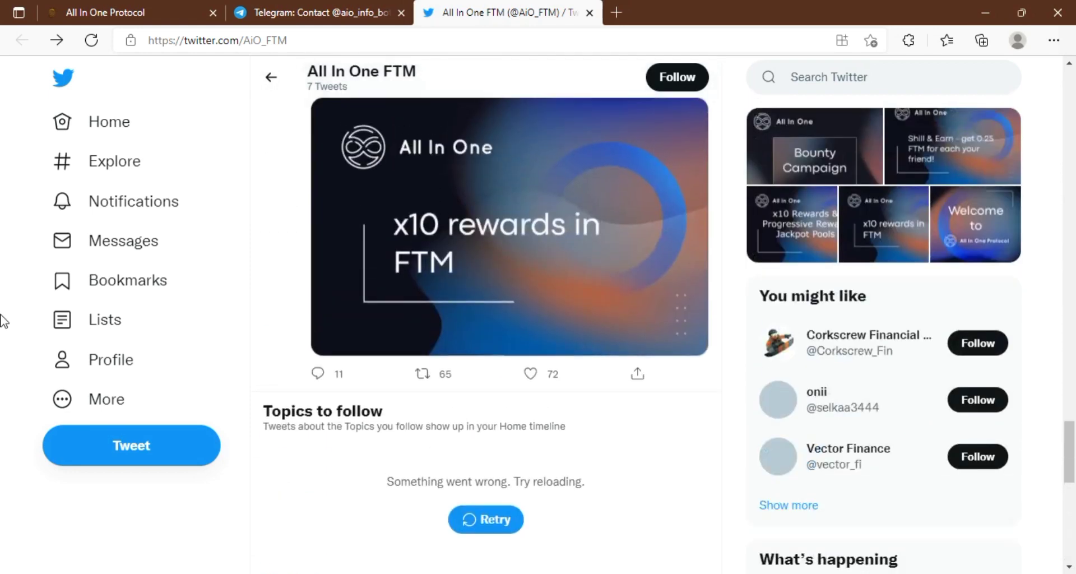
{"action": "left_click", "coordinate": [486, 520]}
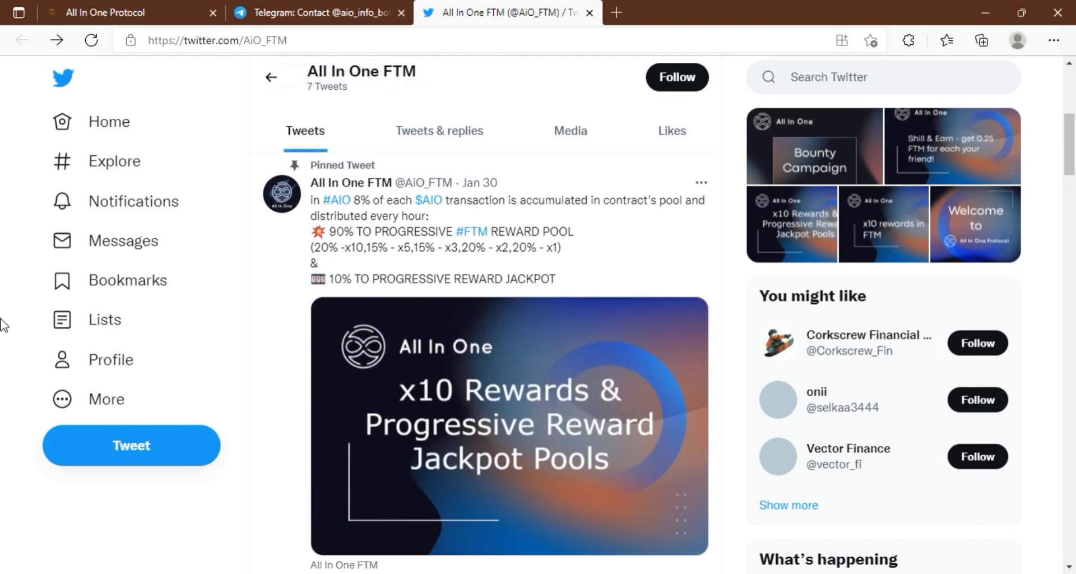
{"action": "scroll", "scroll_direction": "down", "scroll_amount": 3}
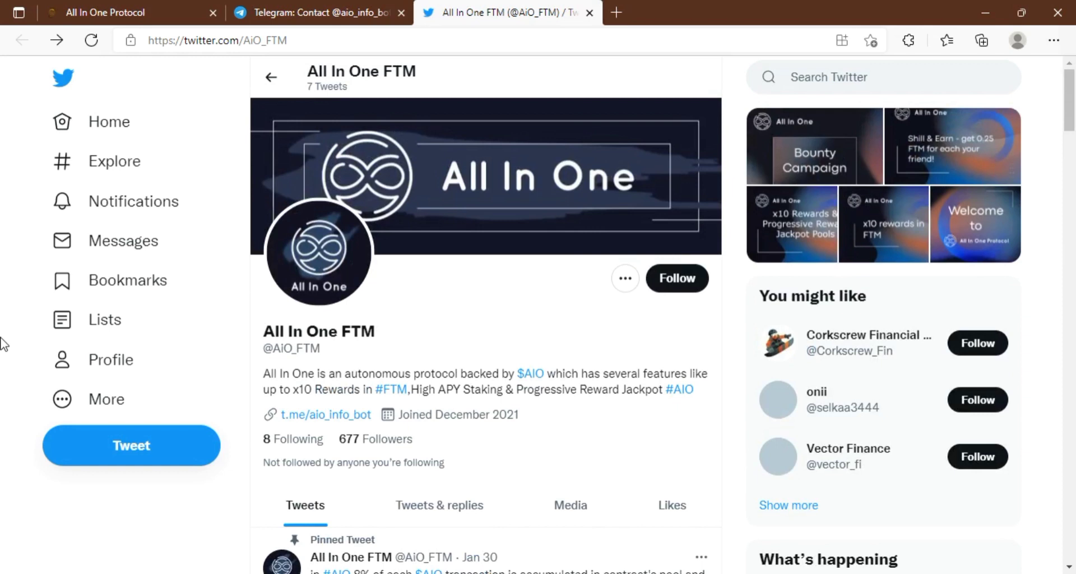
{"action": "mouse_move", "coordinate": [7, 289]}
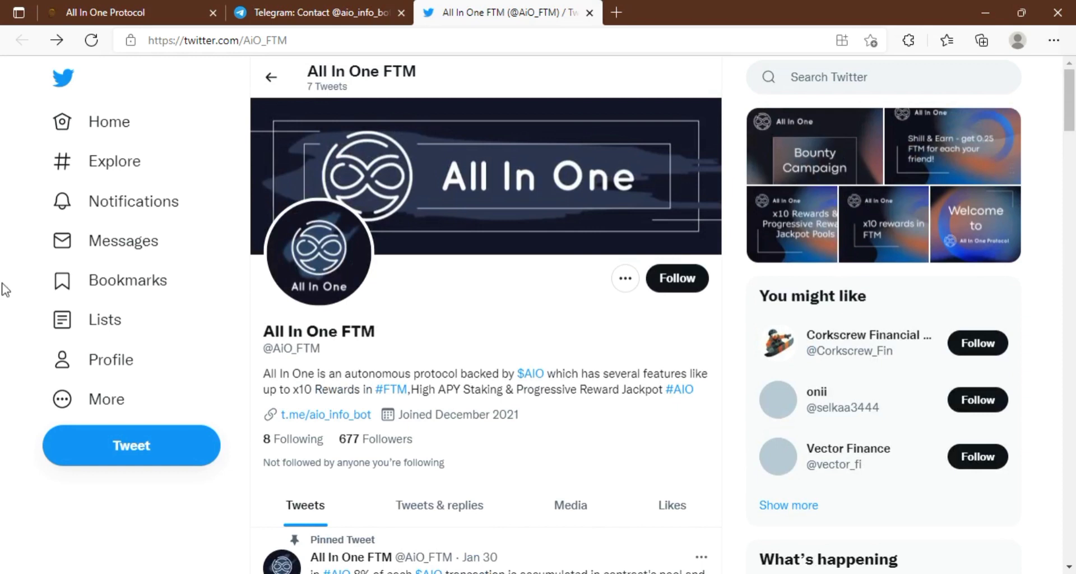